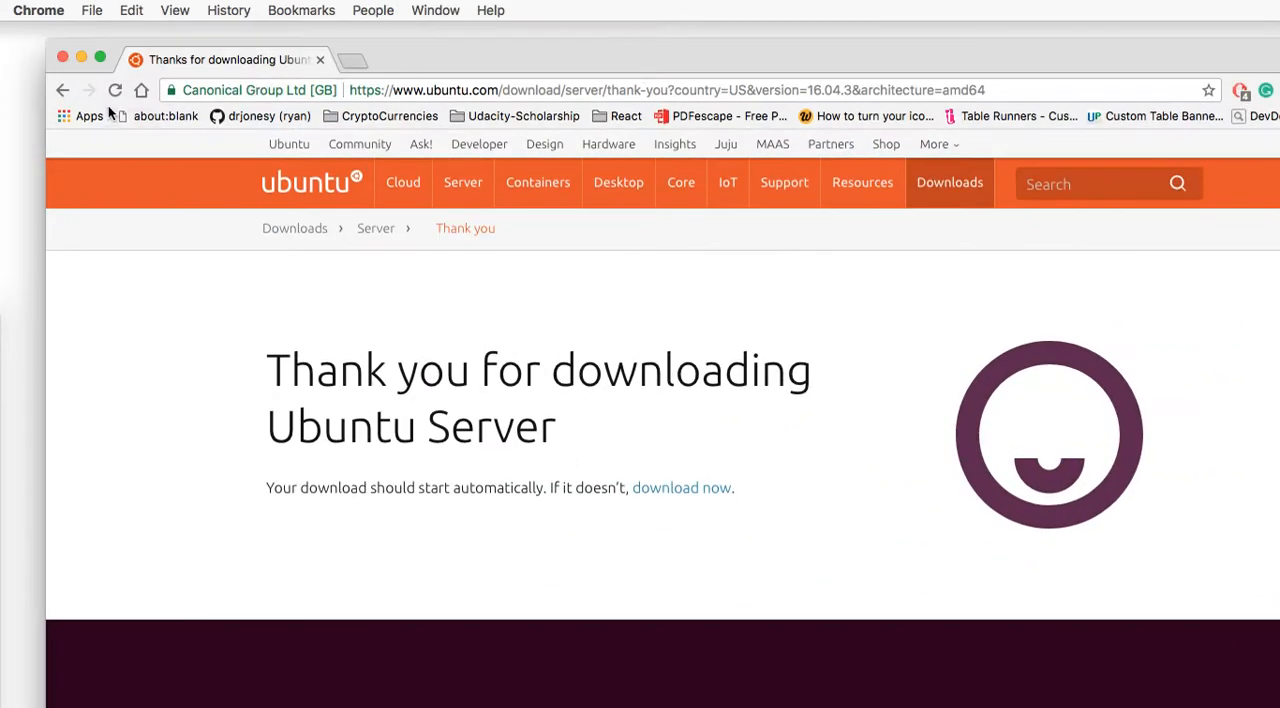
Step: Go back to the Google results and open 'Download Ubuntu Server | Download | Ubuntu'
{"action": "left_click", "coordinate": [63, 90]}
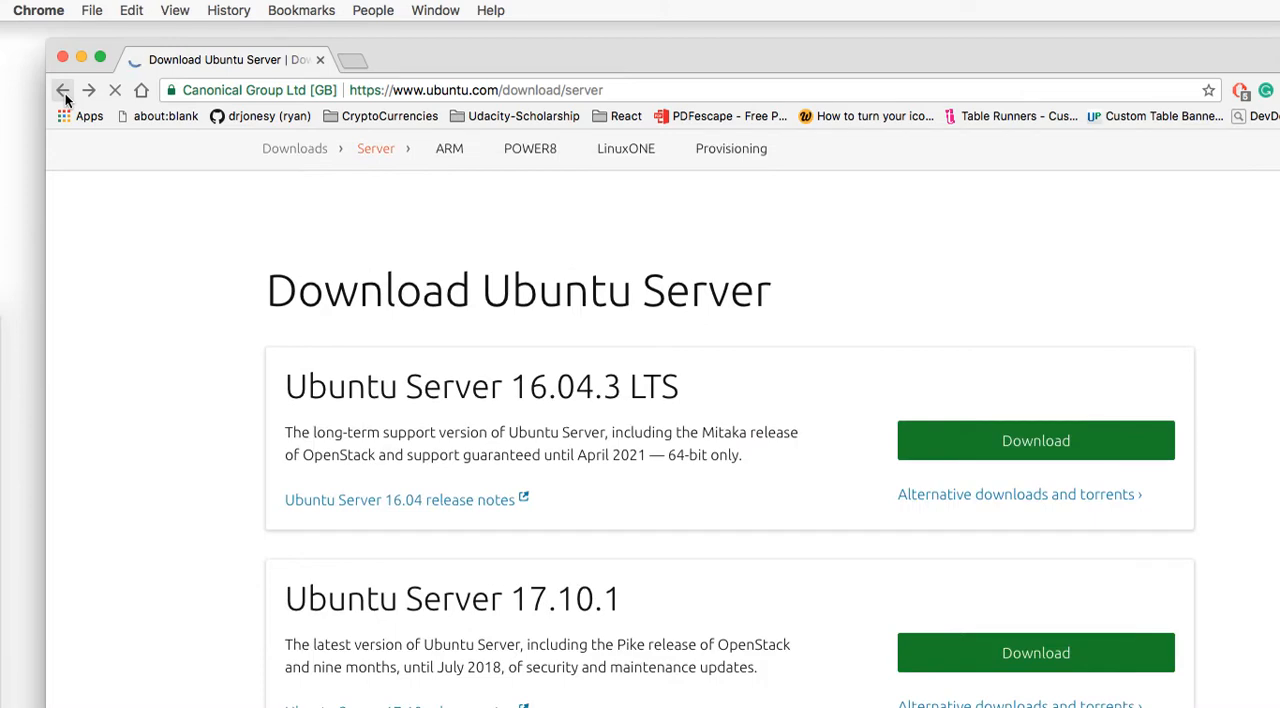
{"action": "left_click", "coordinate": [63, 90]}
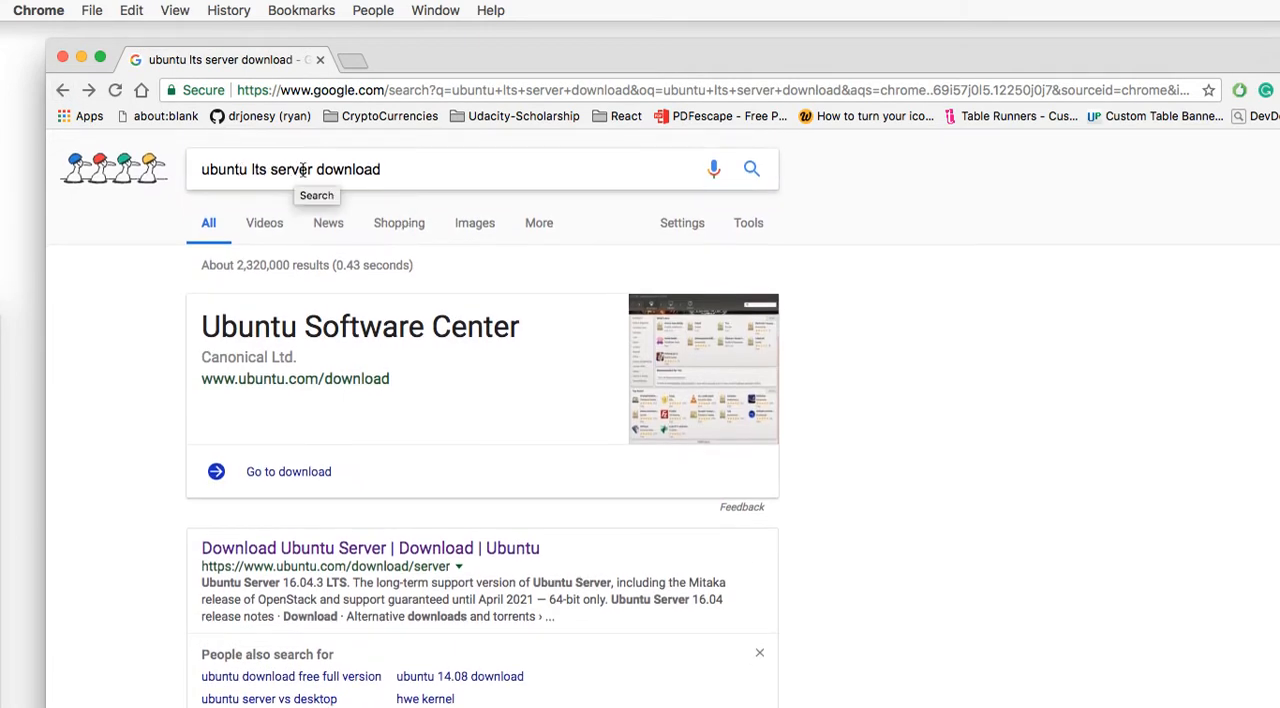
{"action": "scroll", "scroll_direction": "down", "scroll_amount": 3}
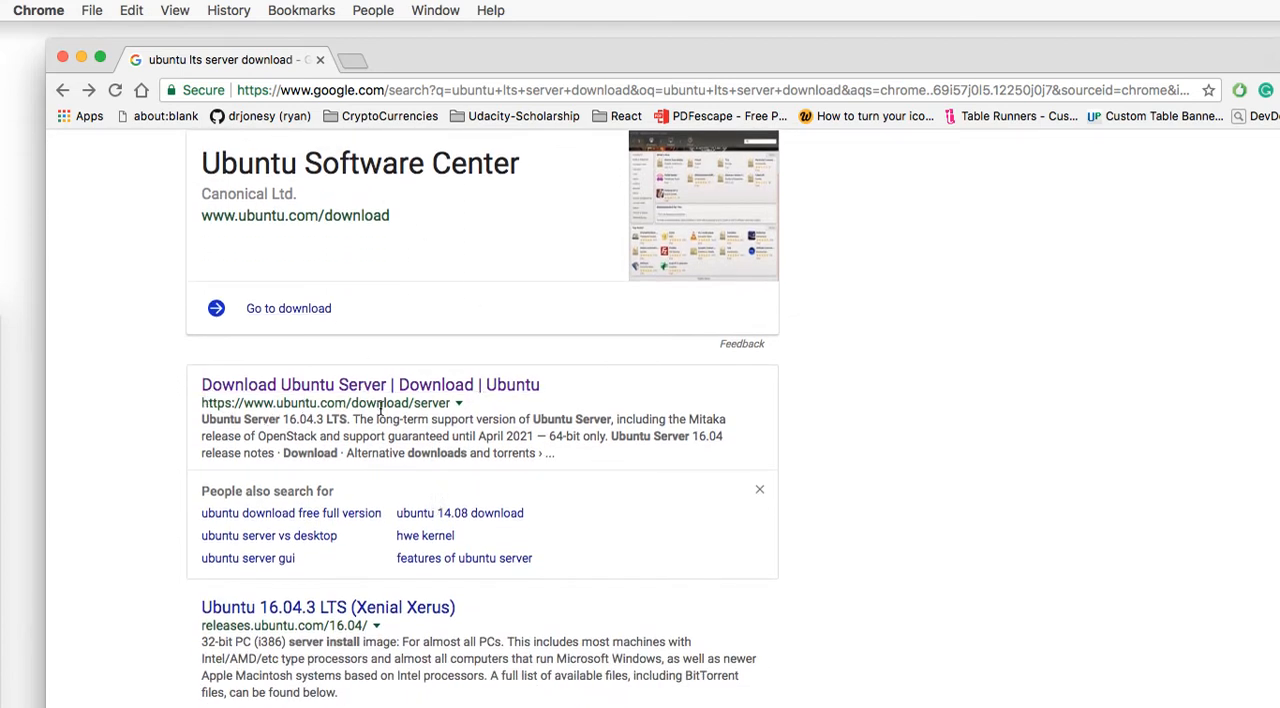
{"action": "left_click", "coordinate": [369, 384]}
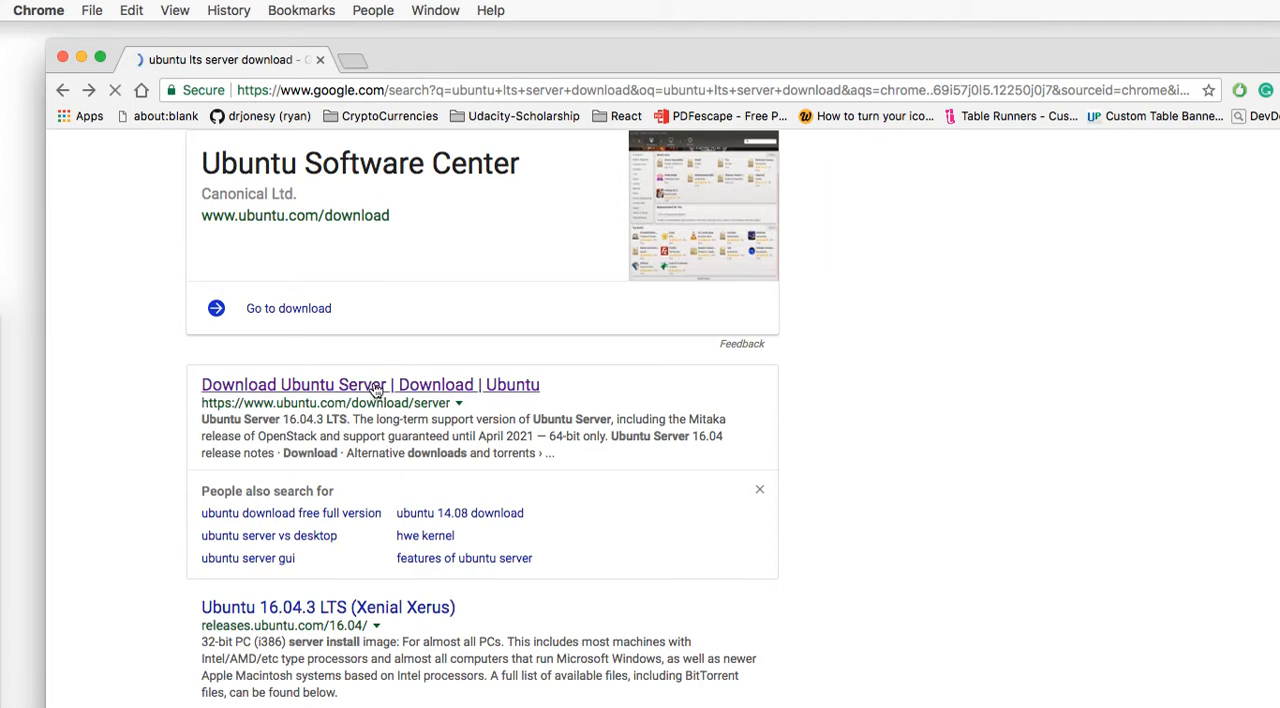
Step: Start the Ubuntu Server 16.04.3 LTS download to reach the thank-you page
{"action": "left_click", "coordinate": [369, 384]}
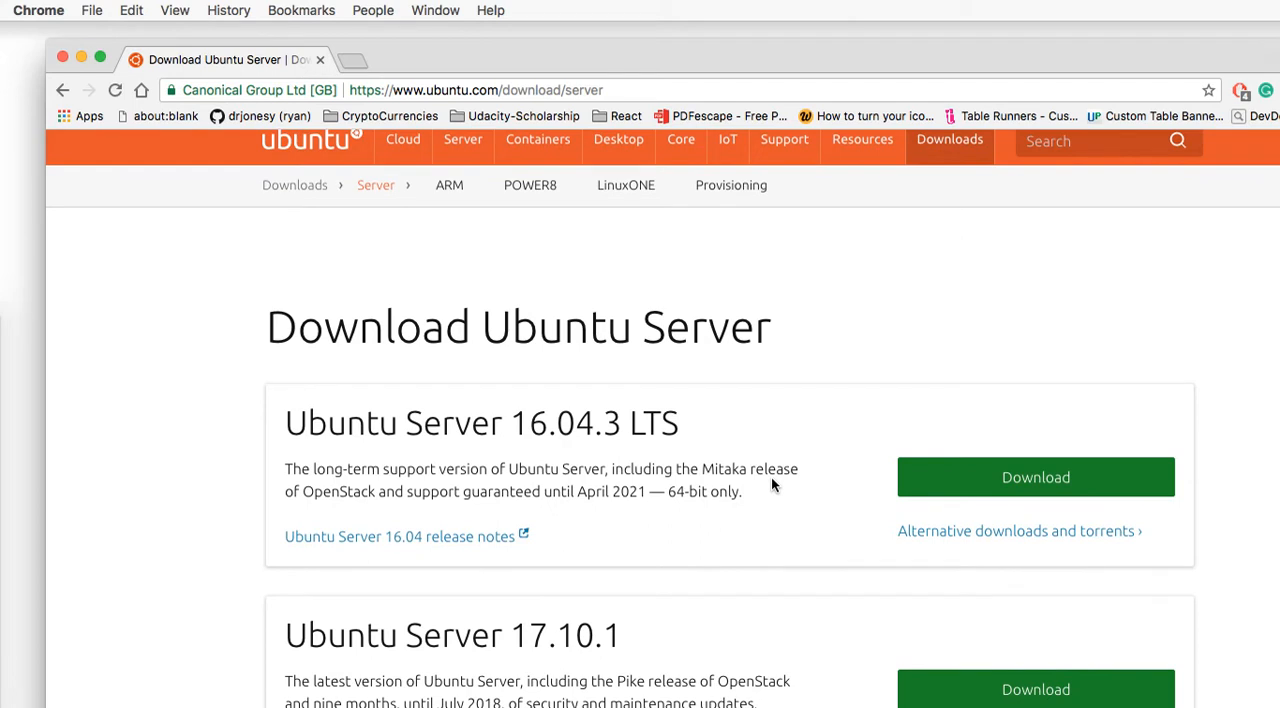
{"action": "scroll", "scroll_direction": "down", "scroll_amount": 3}
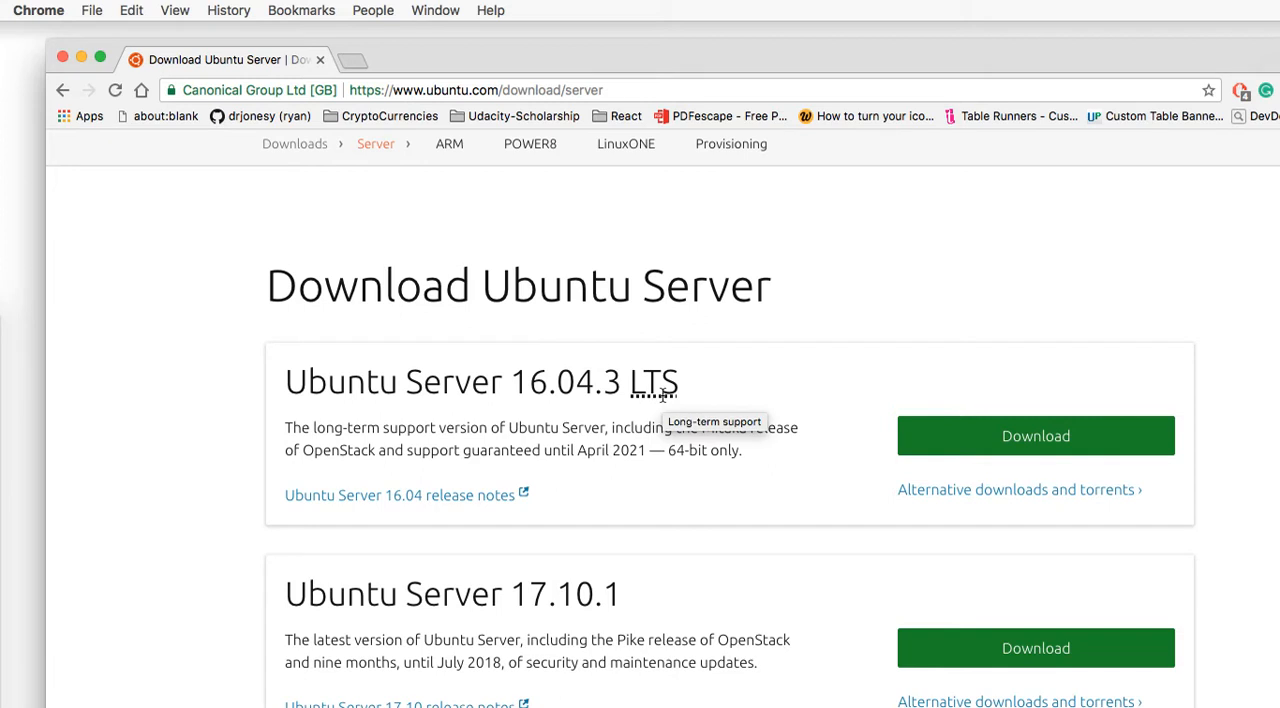
{"action": "mouse_move", "coordinate": [770, 360]}
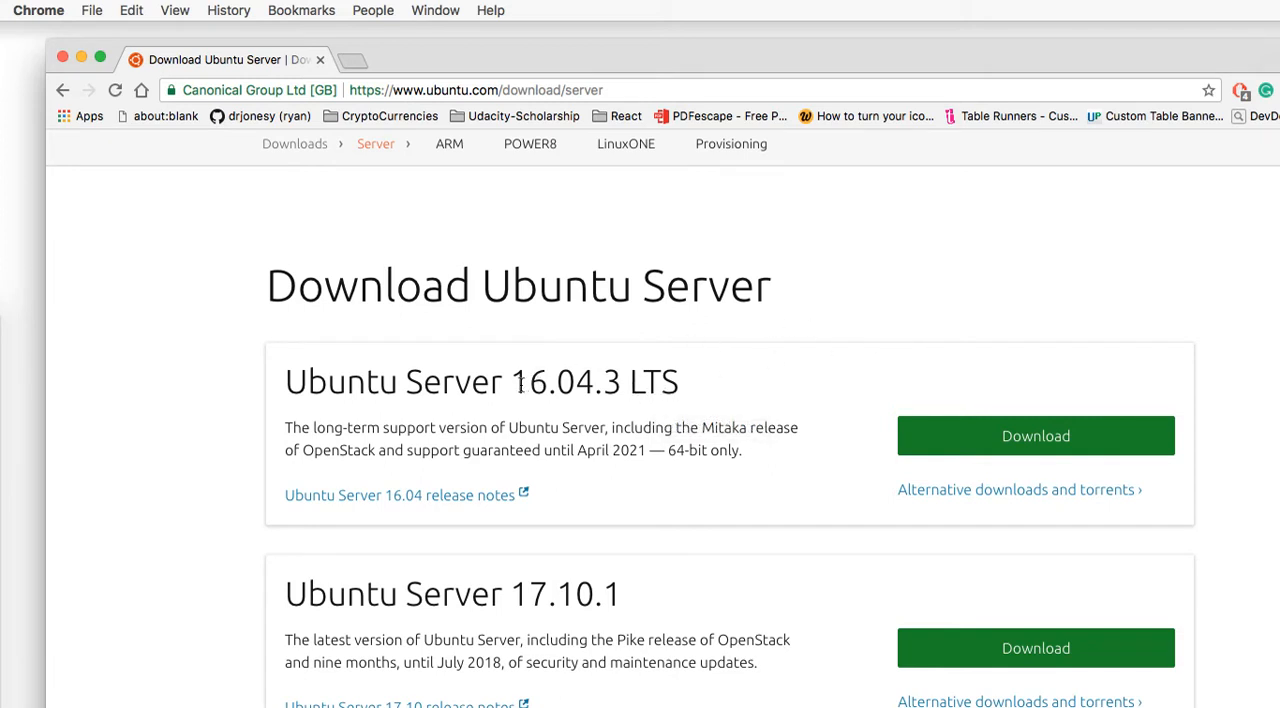
{"action": "mouse_move", "coordinate": [893, 427]}
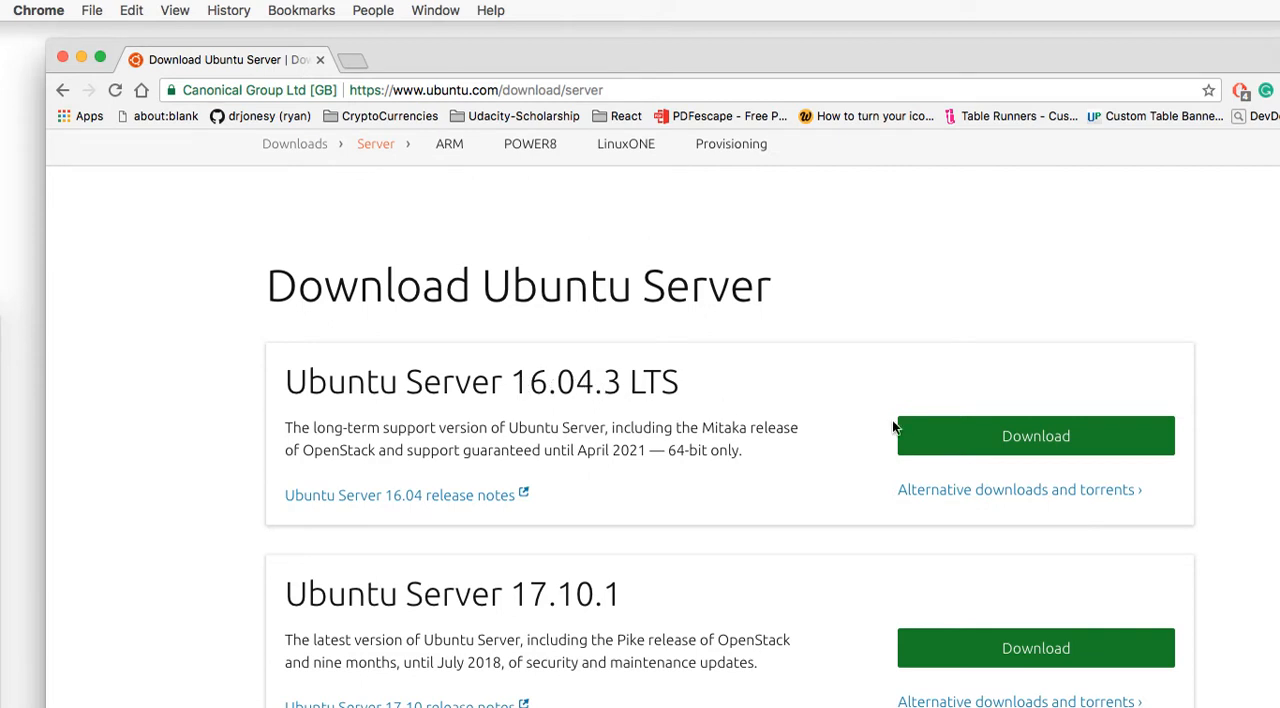
{"action": "left_click", "coordinate": [1035, 435]}
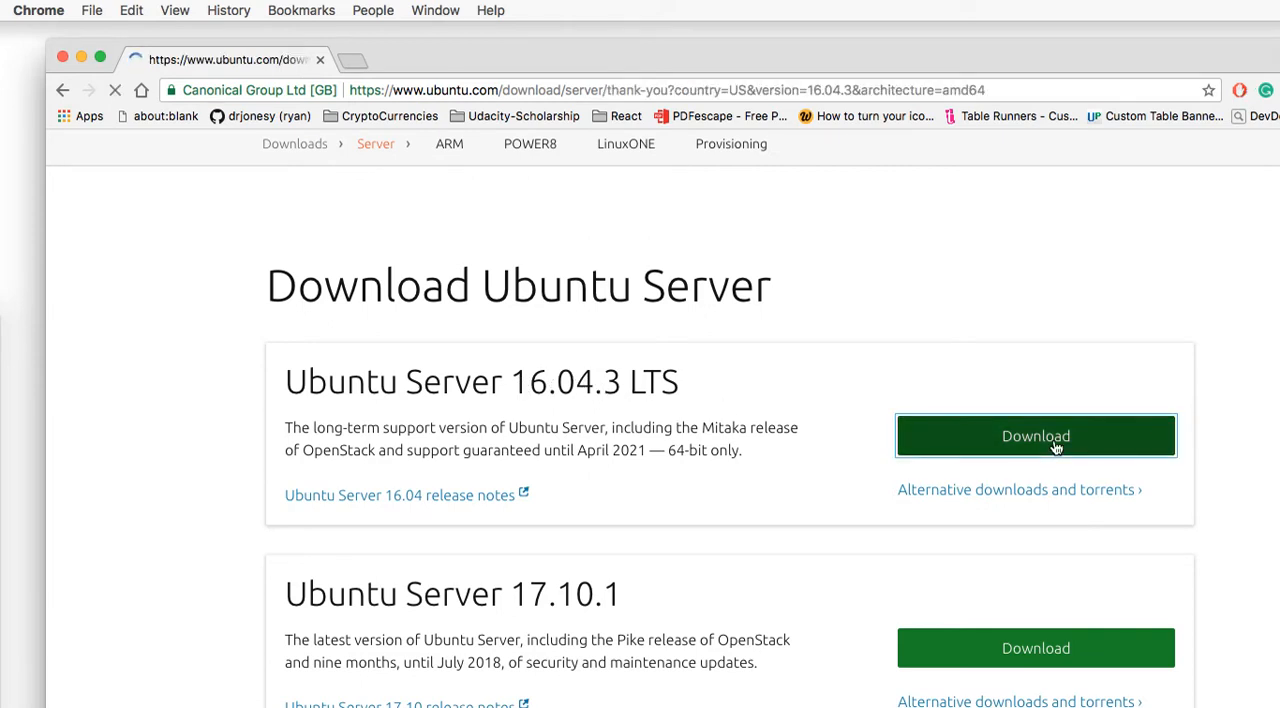
{"action": "left_click", "coordinate": [1035, 435]}
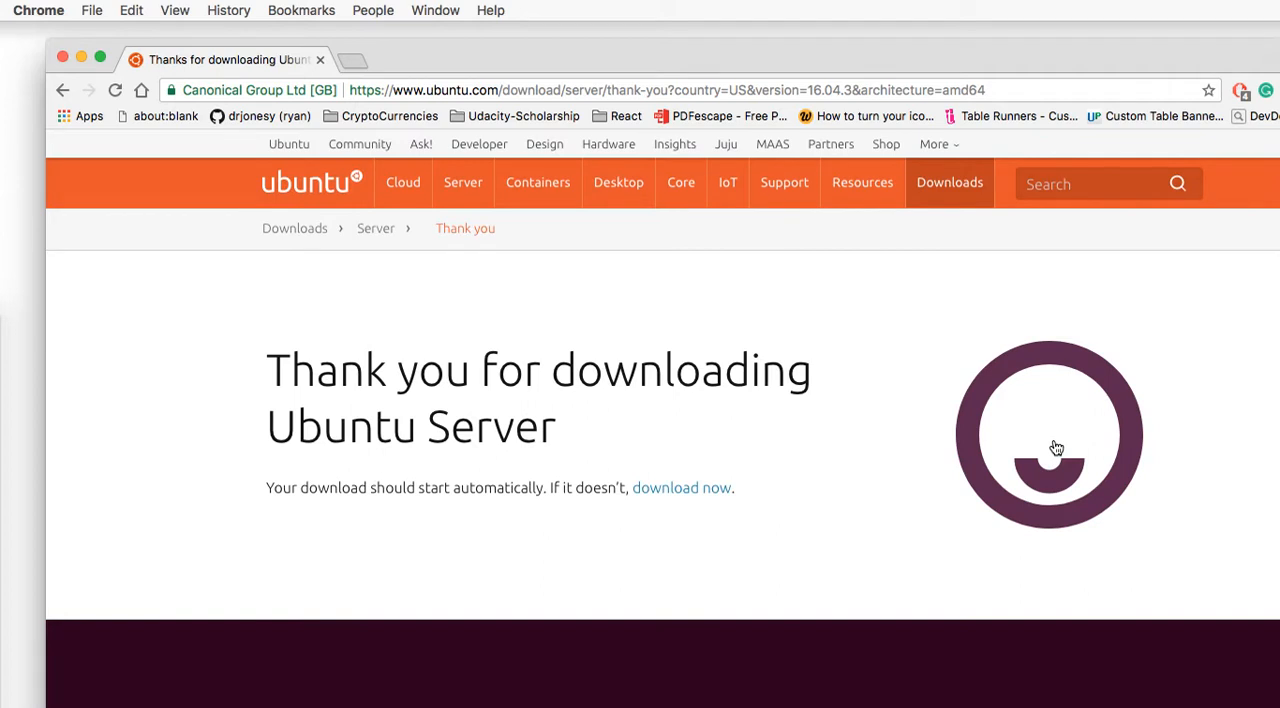
{"action": "left_click", "coordinate": [681, 487]}
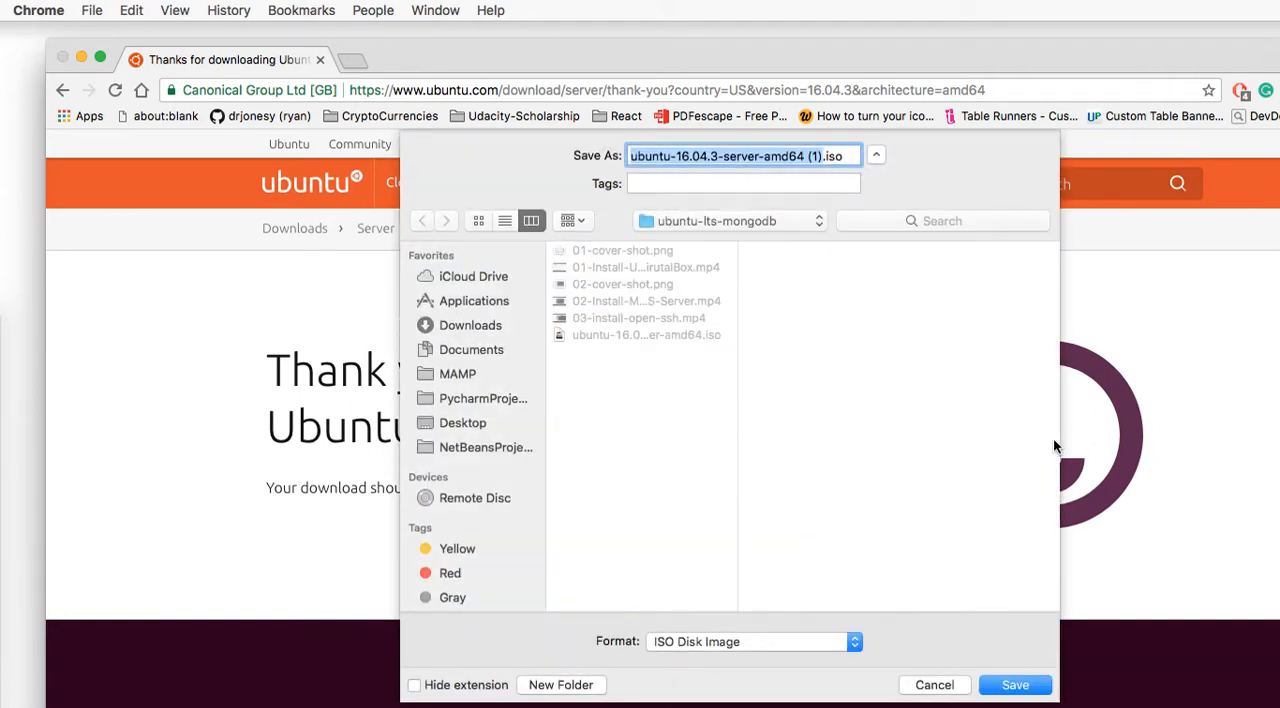
{"action": "mouse_move", "coordinate": [1036, 480]}
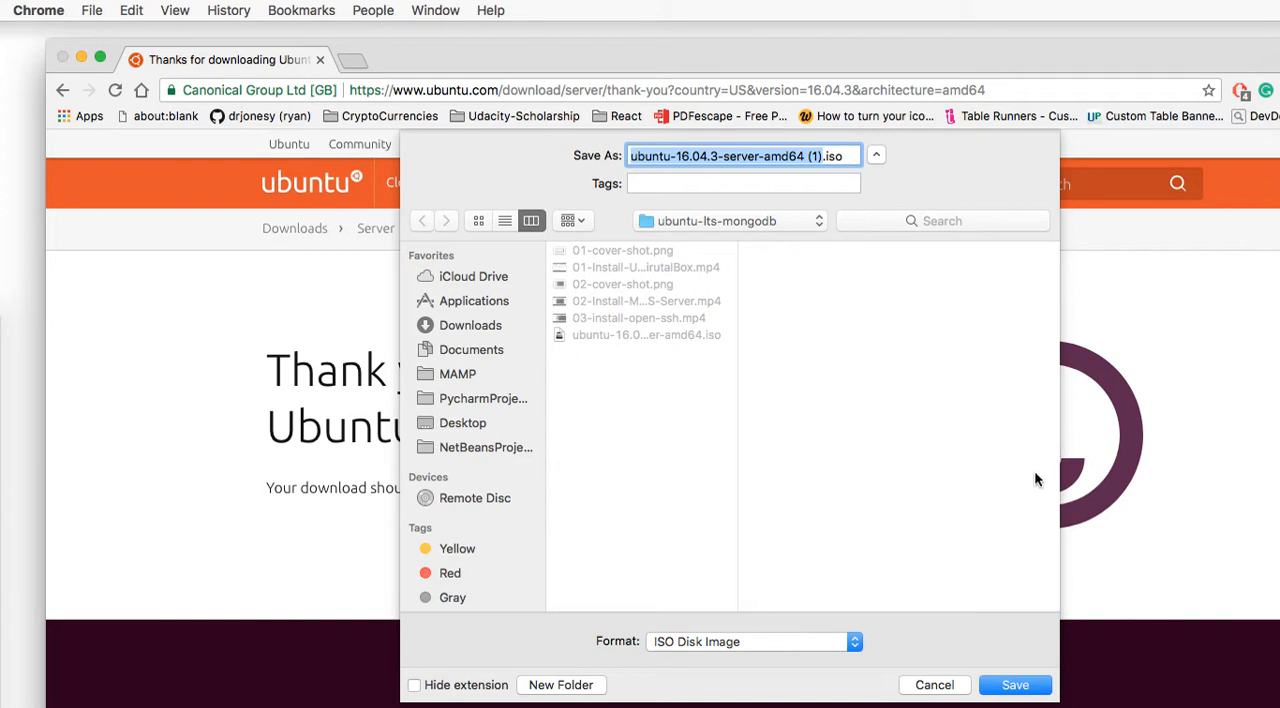
{"action": "mouse_move", "coordinate": [935, 685]}
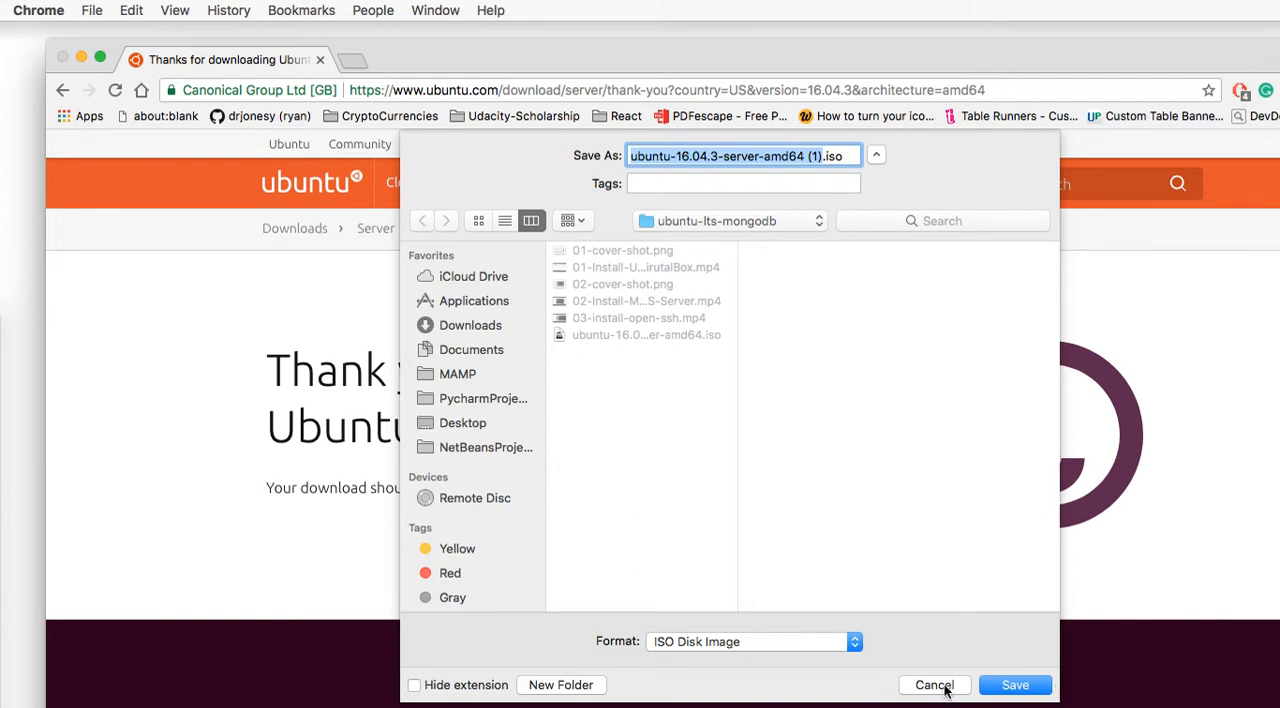
{"action": "left_click", "coordinate": [934, 685]}
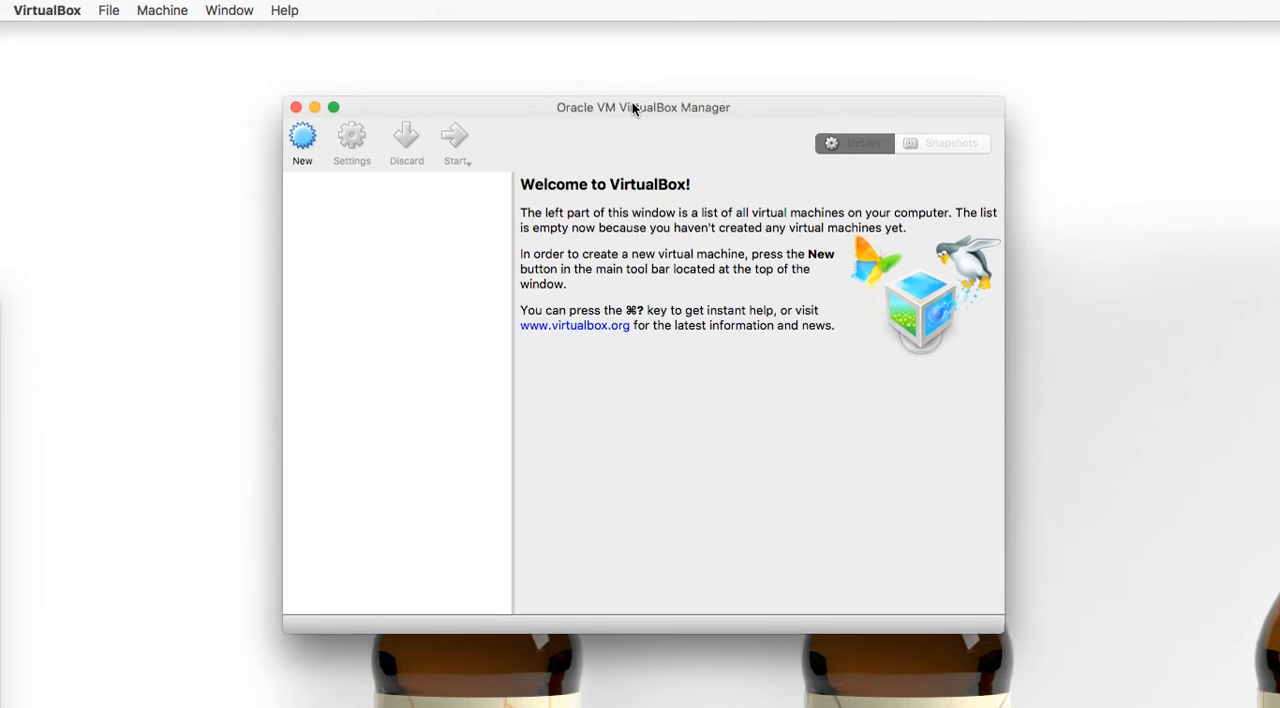
{"action": "mouse_move", "coordinate": [303, 143]}
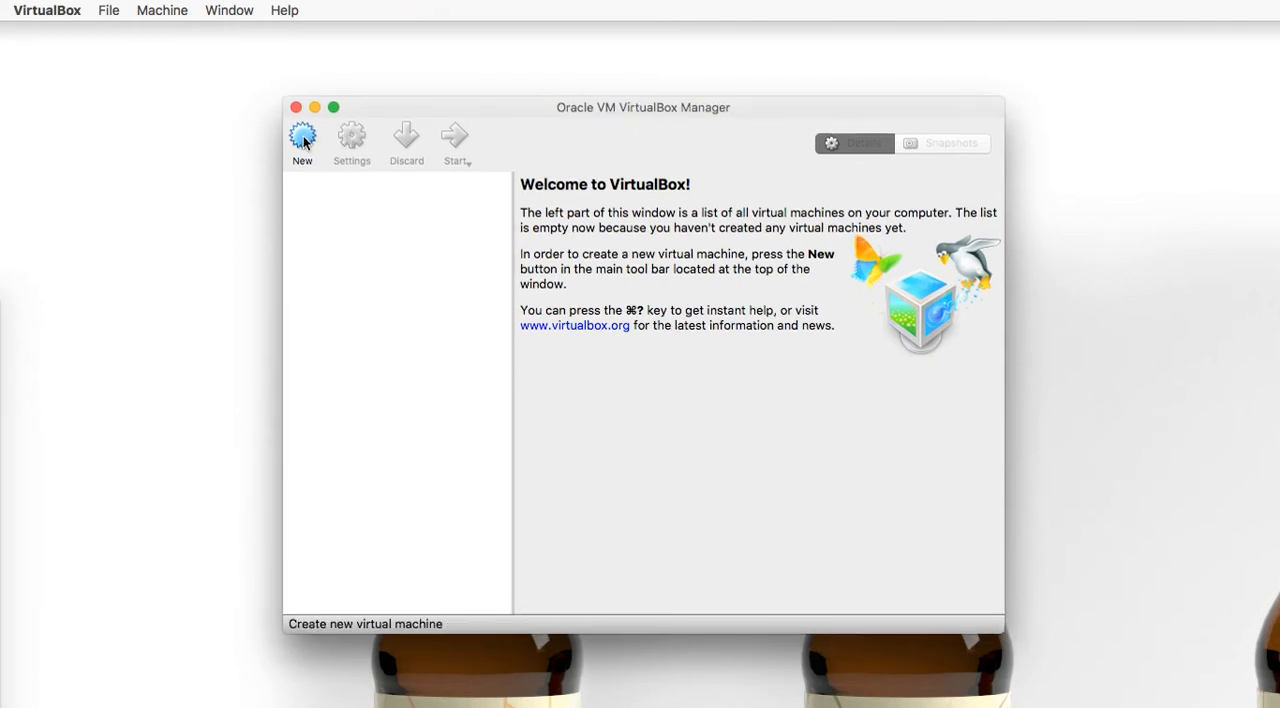
Step: Open the Create Virtual Machine dialog with the New toolbar button
{"action": "left_click", "coordinate": [301, 140]}
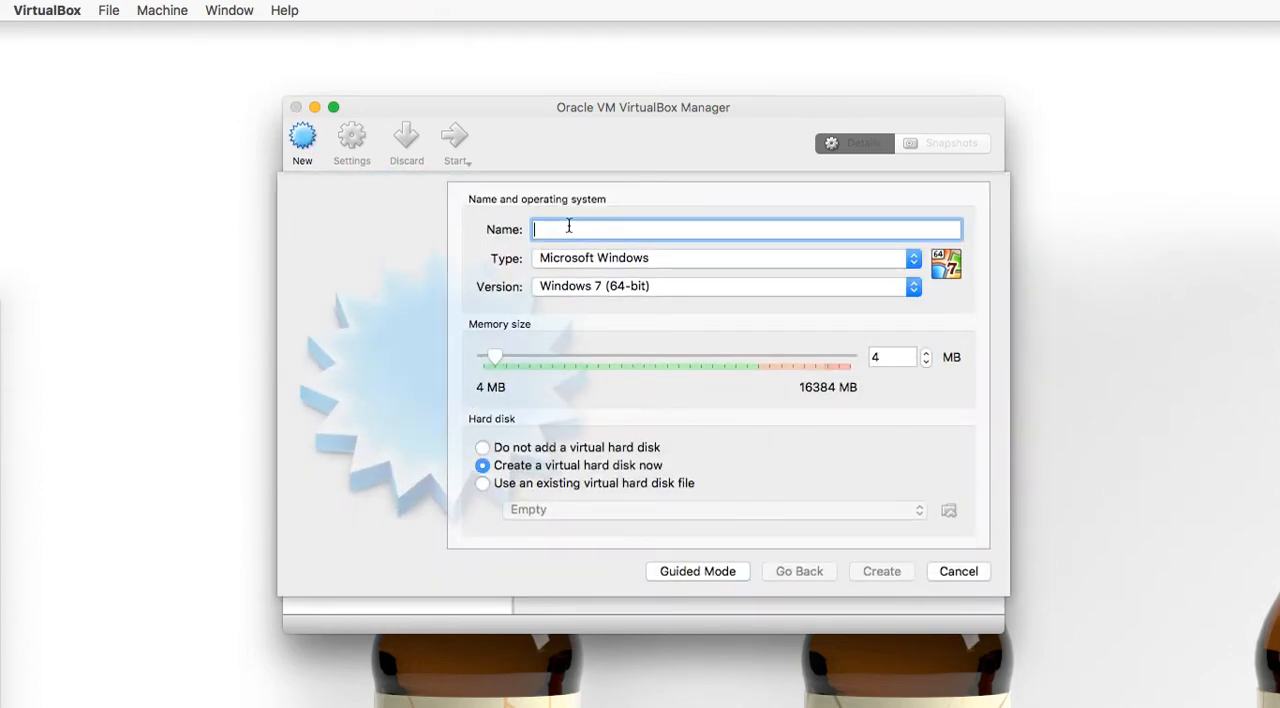
{"action": "mouse_move", "coordinate": [600, 262]}
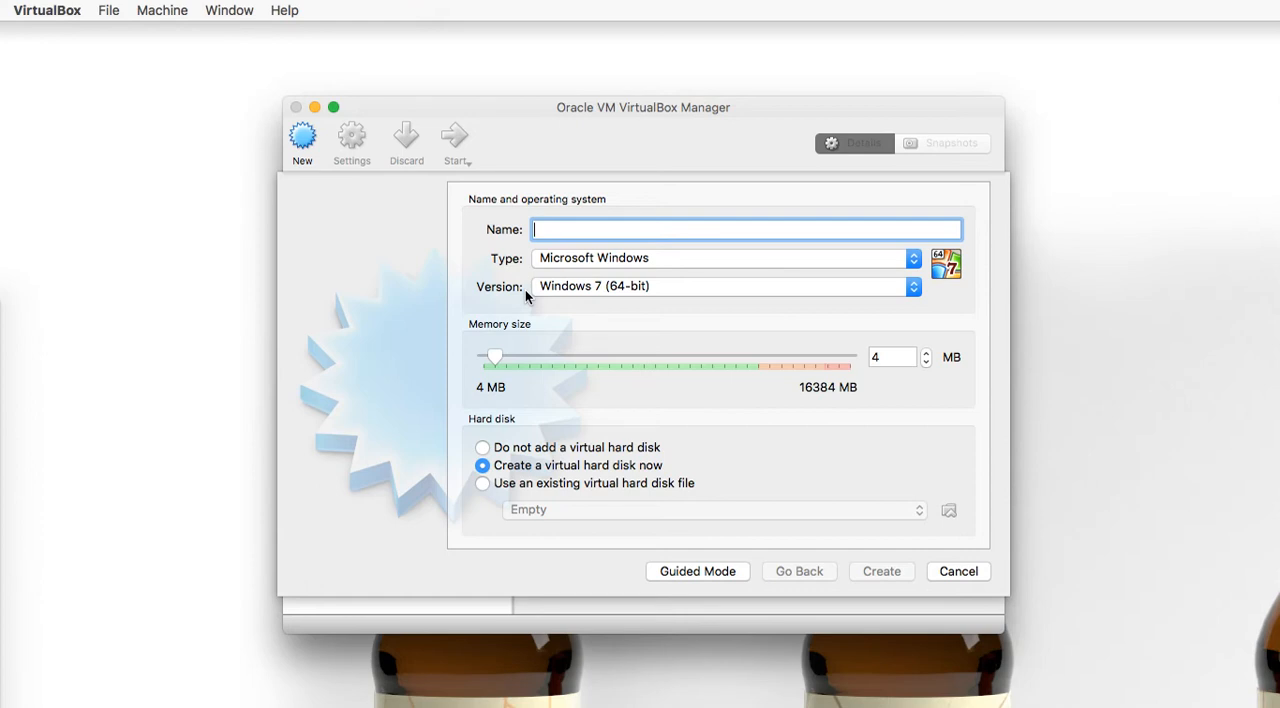
{"action": "mouse_move", "coordinate": [544, 335]}
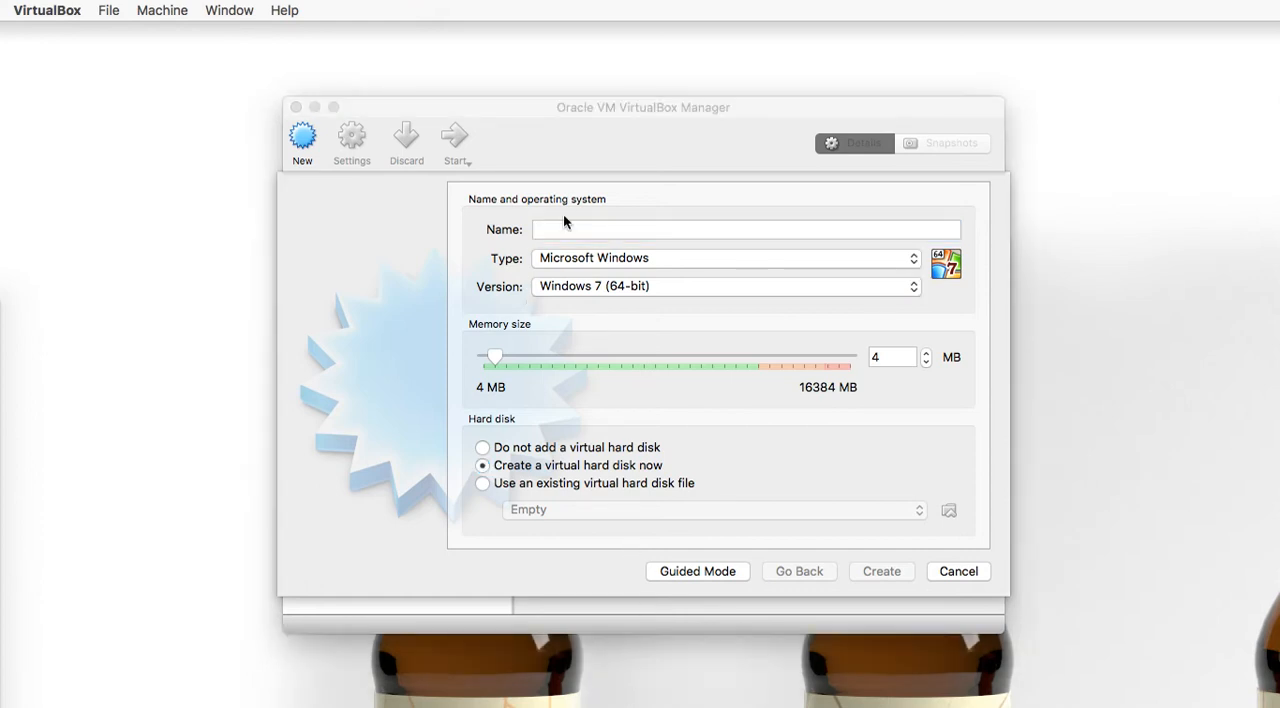
Step: Define Ubuntu16LTS-Server as Ubuntu (64-bit) with 6144 MB memory and a new hard disk
{"action": "left_click", "coordinate": [745, 229]}
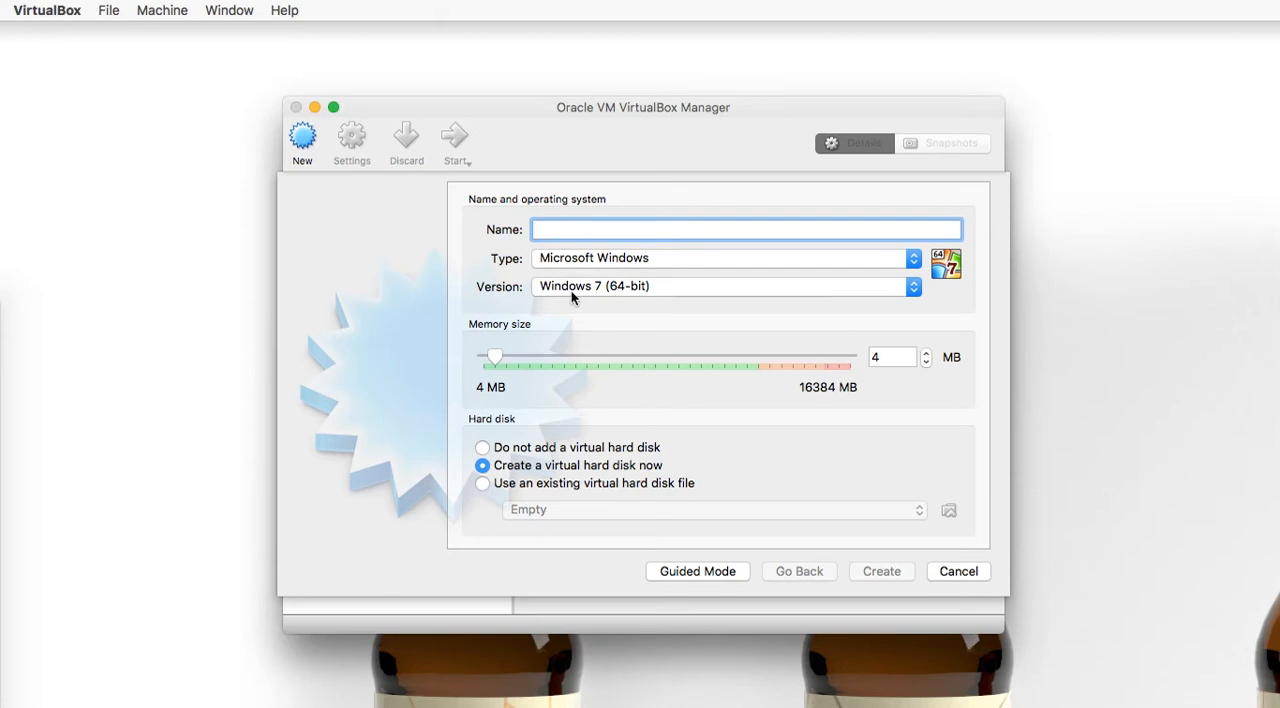
{"action": "type", "text": "Ubuntu"}
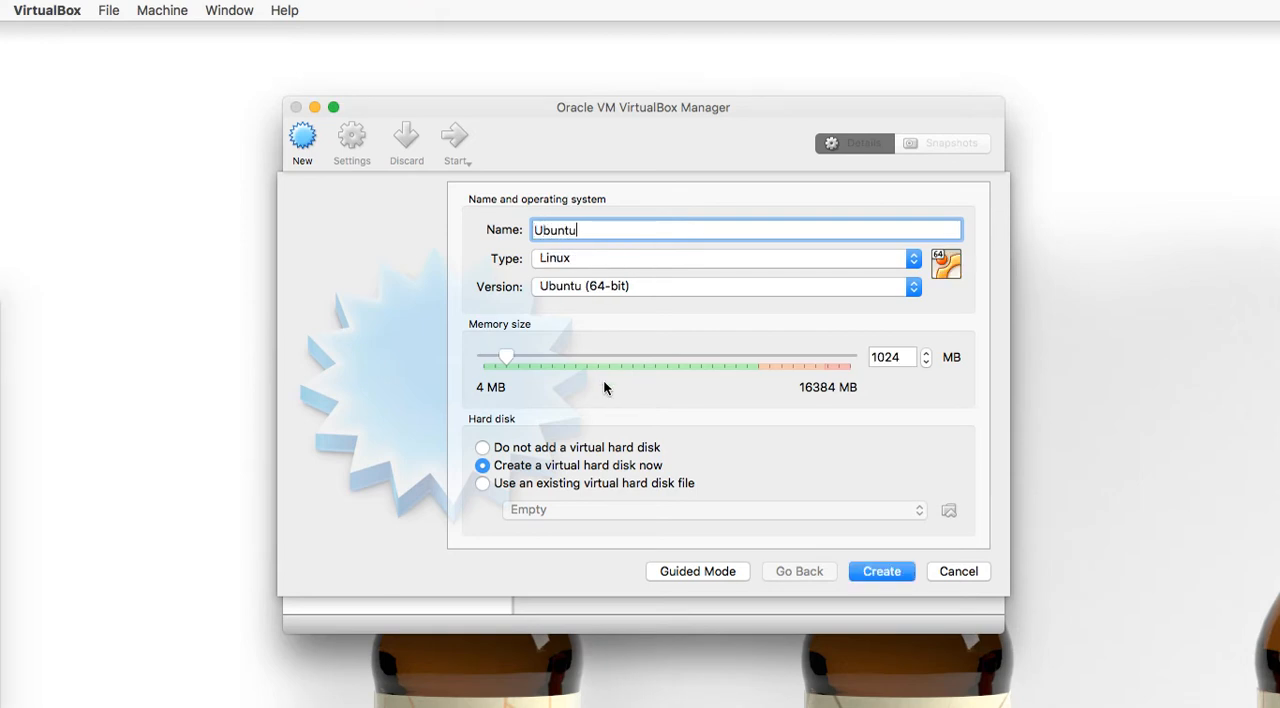
{"action": "type", "text": "16LTS-Server"}
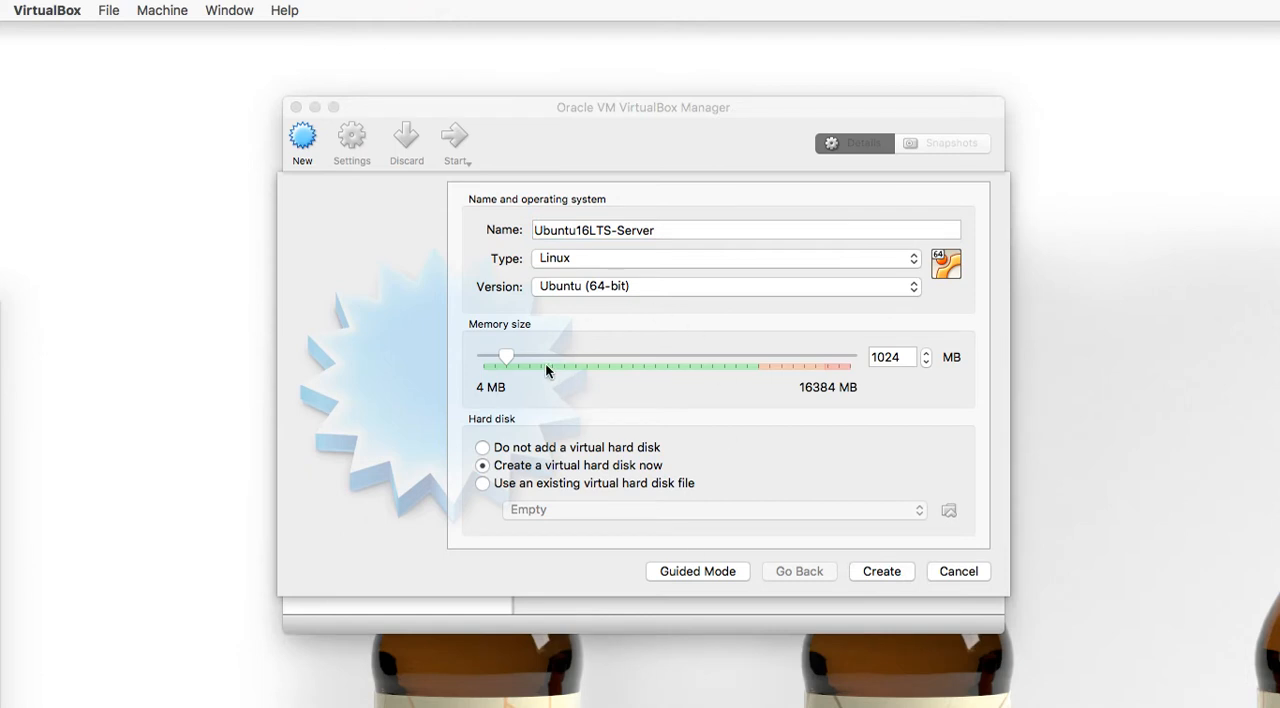
{"action": "mouse_move", "coordinate": [510, 363]}
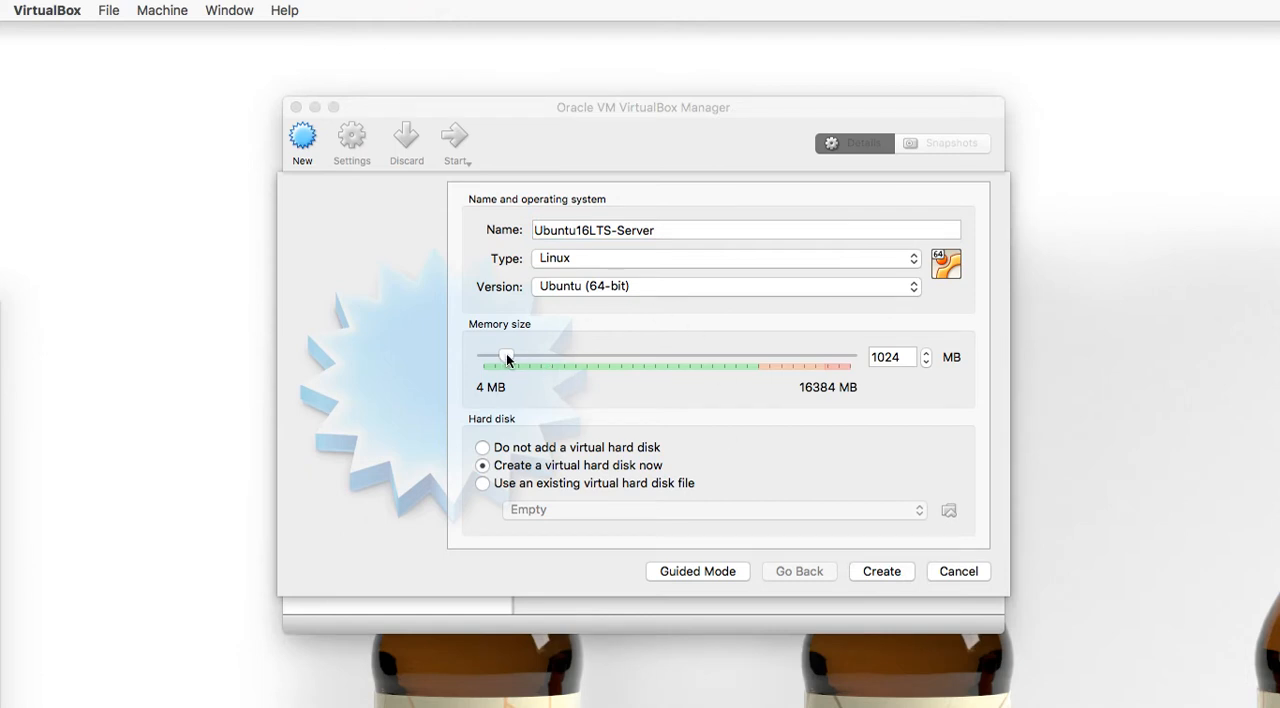
{"action": "left_click_drag", "start_coordinate": [507, 357], "coordinate": [598, 357]}
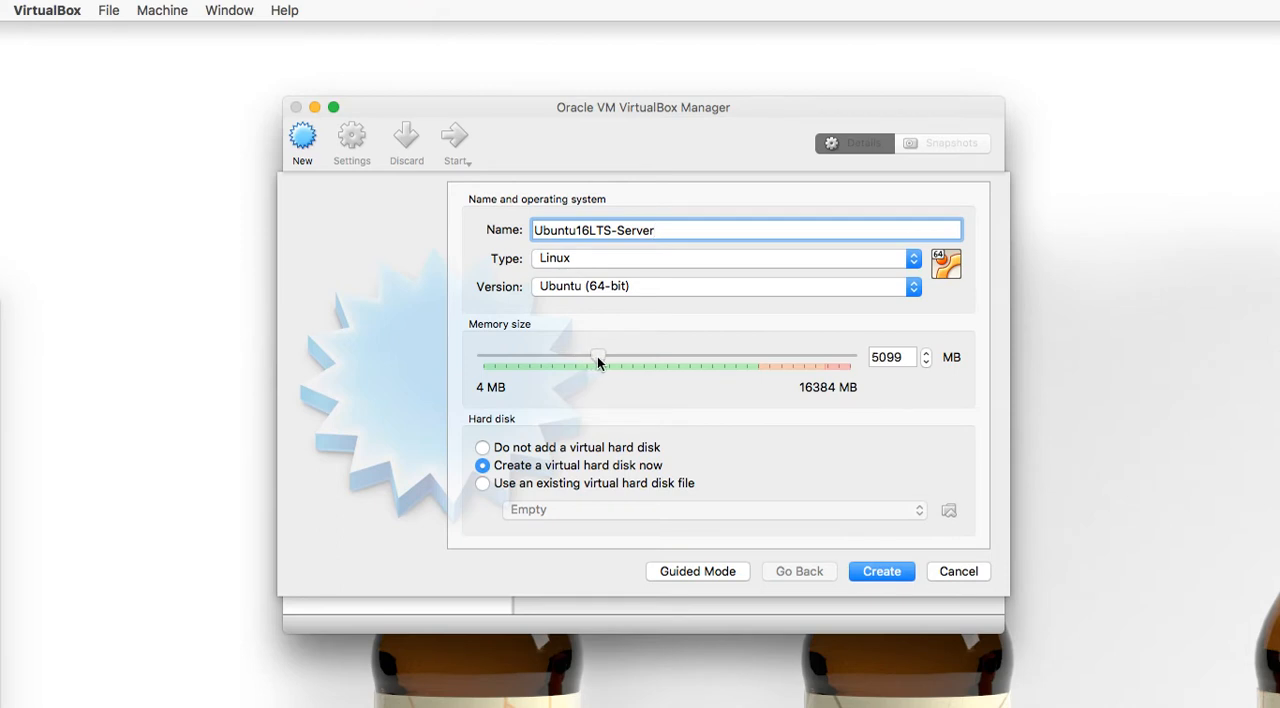
{"action": "left_click_drag", "start_coordinate": [598, 357], "coordinate": [622, 357]}
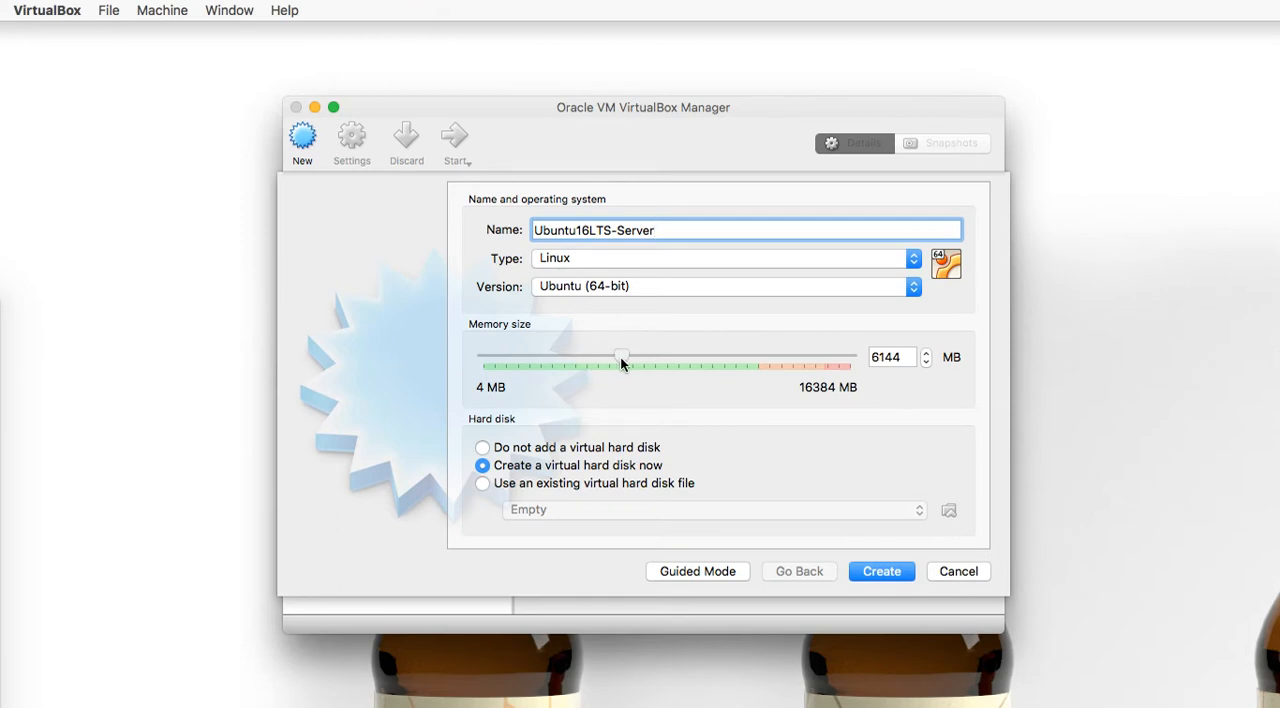
{"action": "mouse_move", "coordinate": [631, 398]}
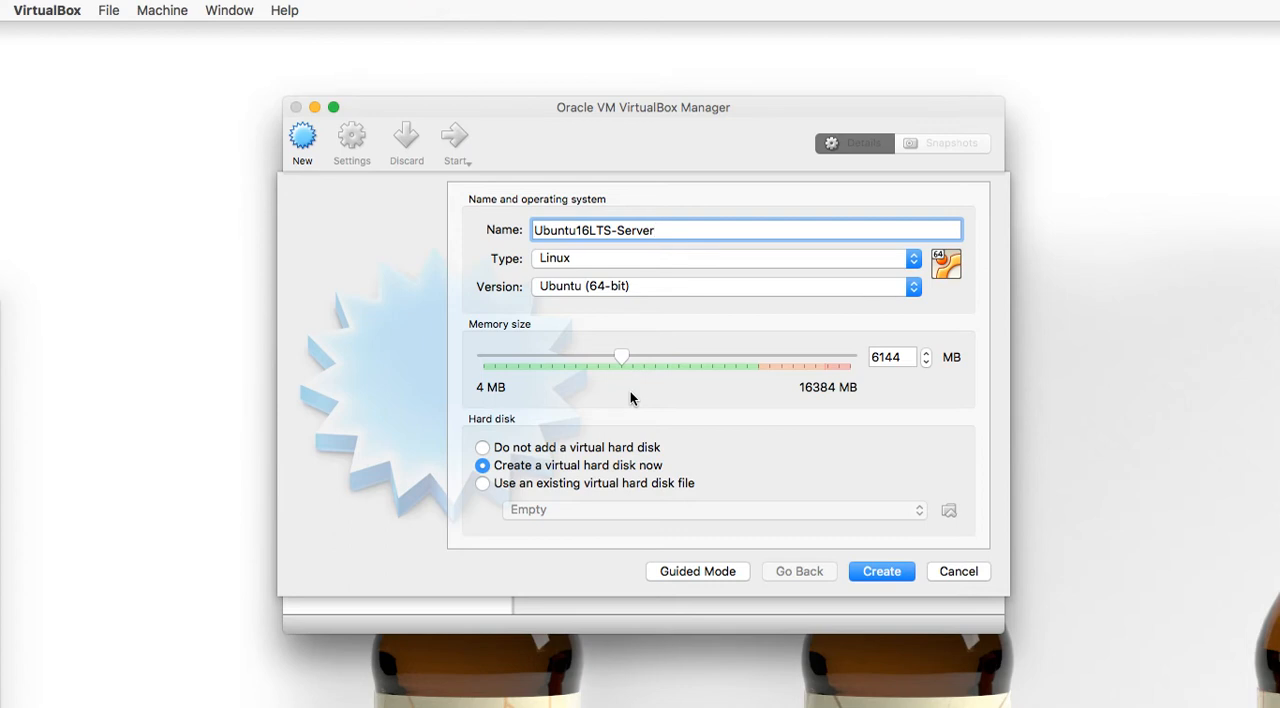
{"action": "mouse_move", "coordinate": [648, 394]}
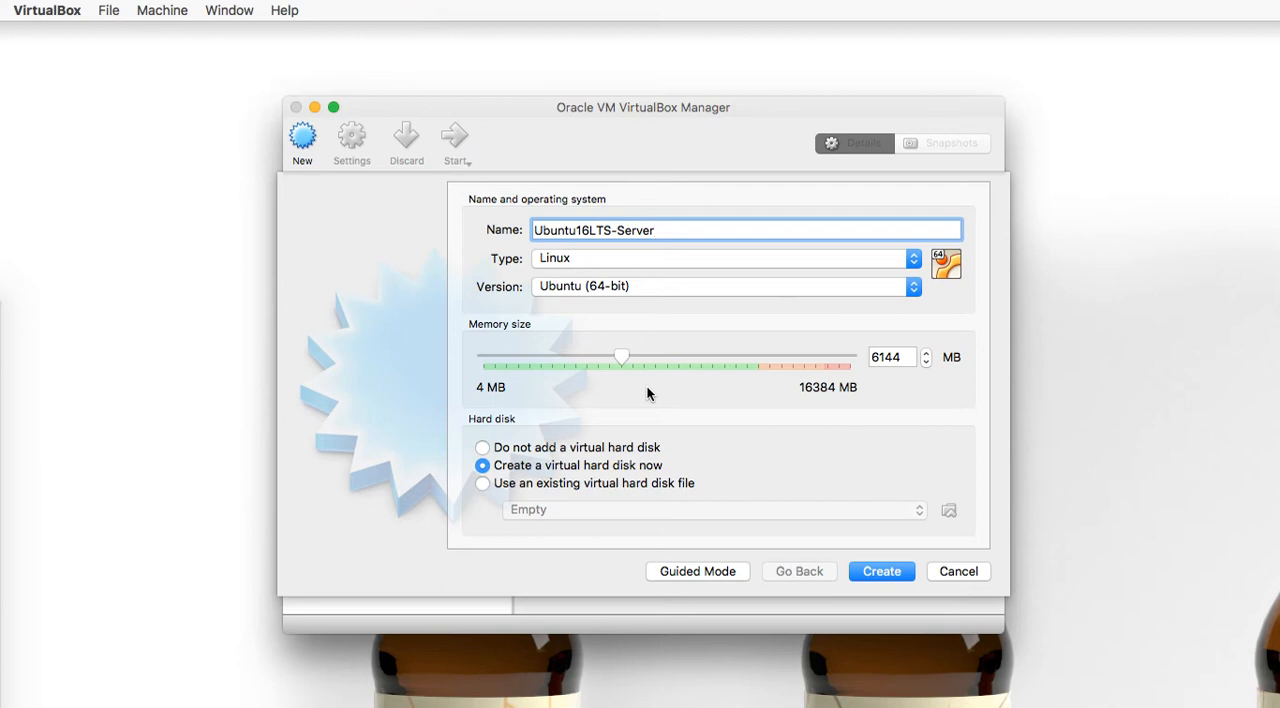
{"action": "left_click", "coordinate": [881, 571]}
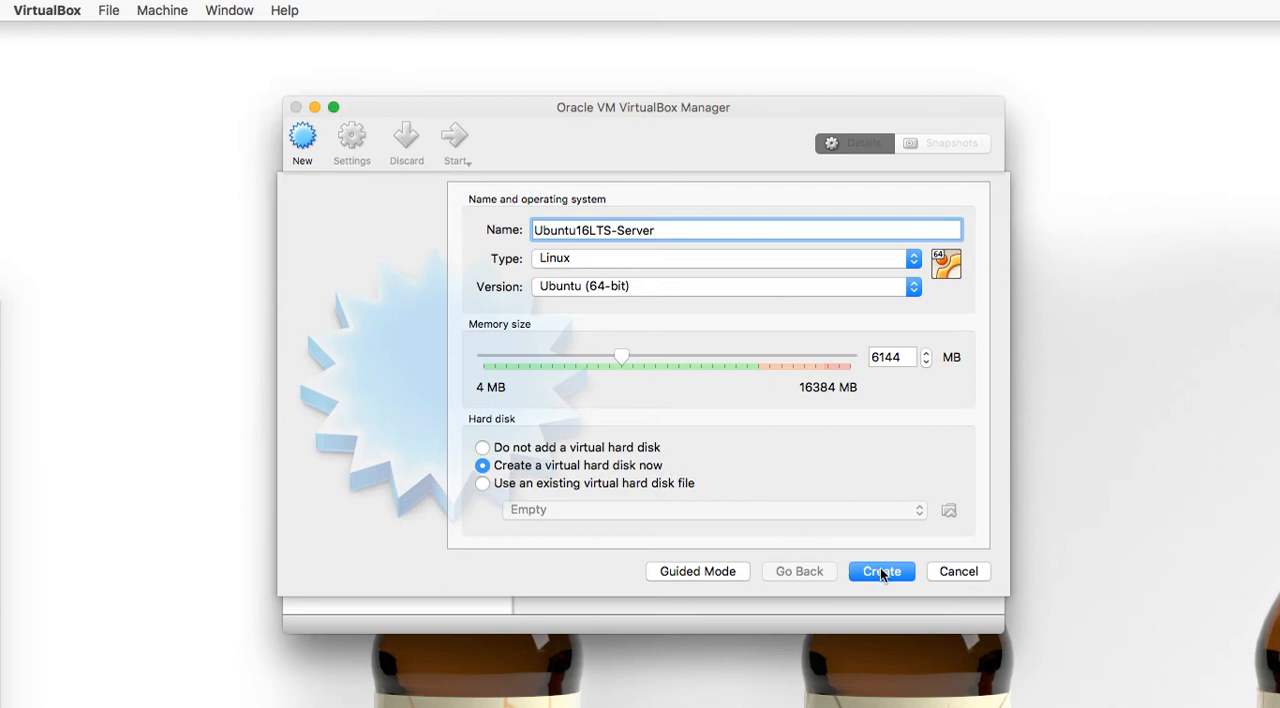
Step: Create a 30.00 GB dynamically allocated VDI disk for Ubuntu16LTS-Server
{"action": "left_click", "coordinate": [880, 571]}
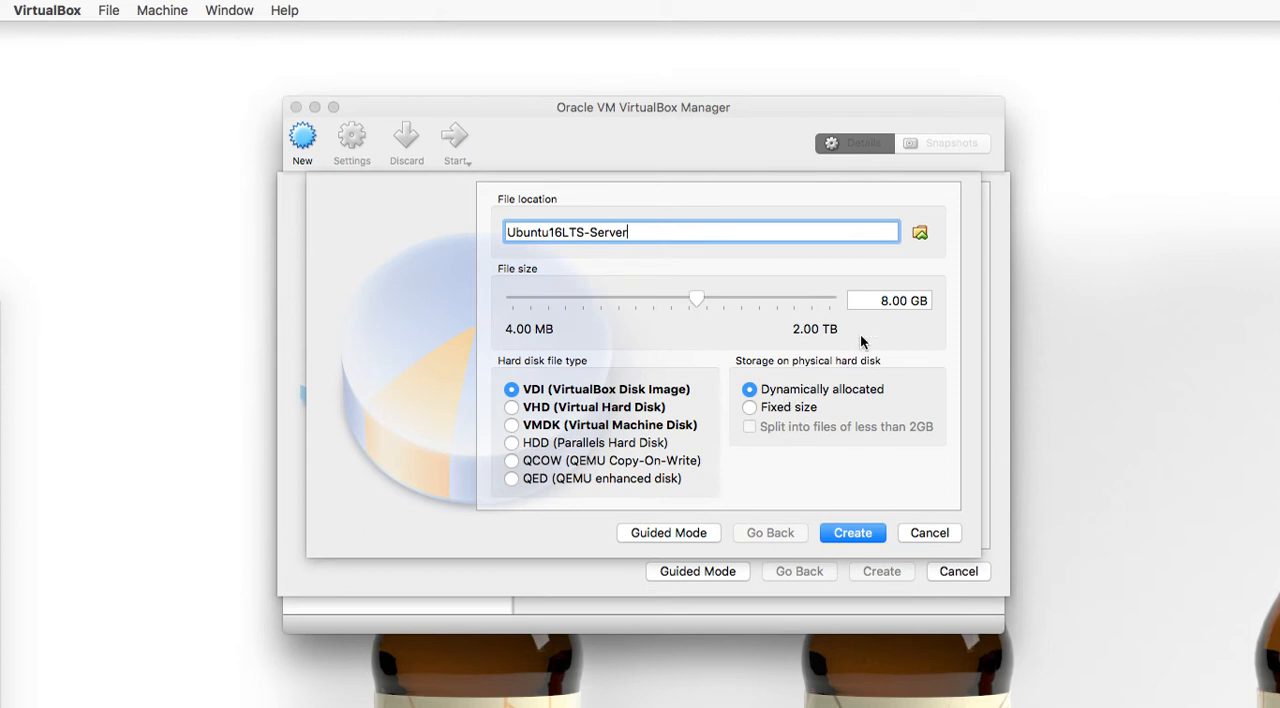
{"action": "left_click", "coordinate": [889, 300]}
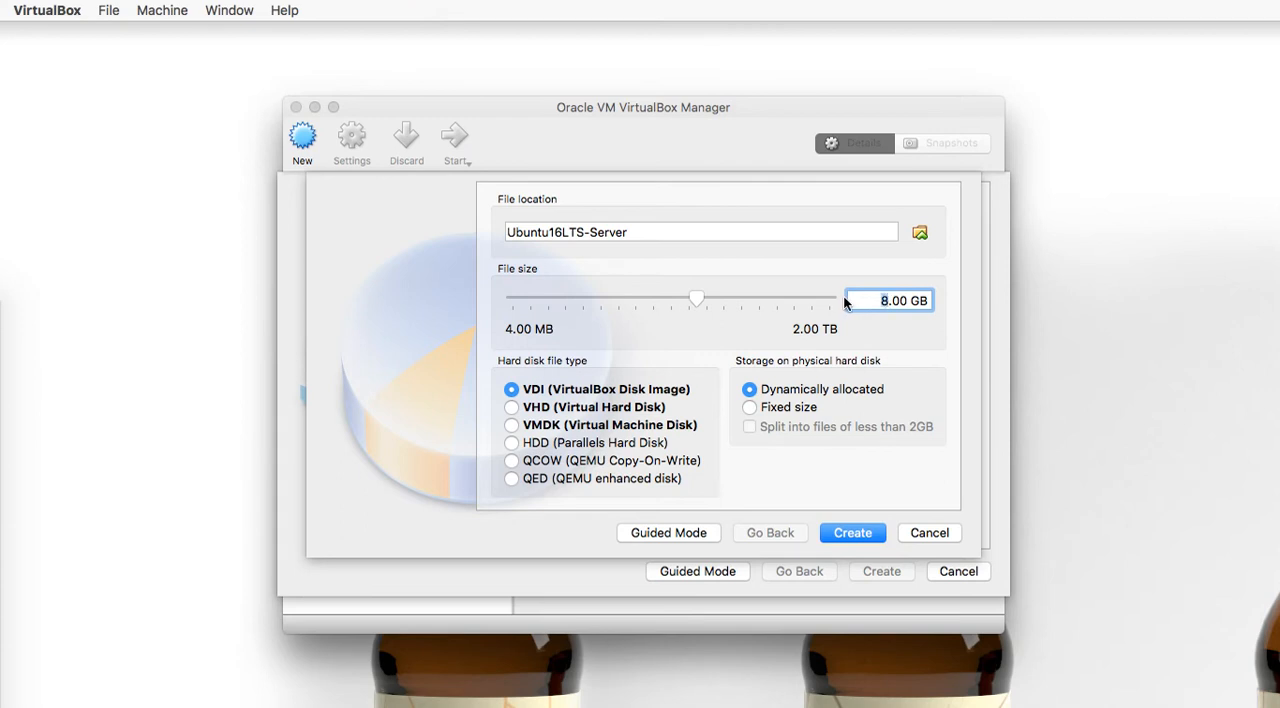
{"action": "left_click_drag", "start_coordinate": [697, 298], "coordinate": [670, 298]}
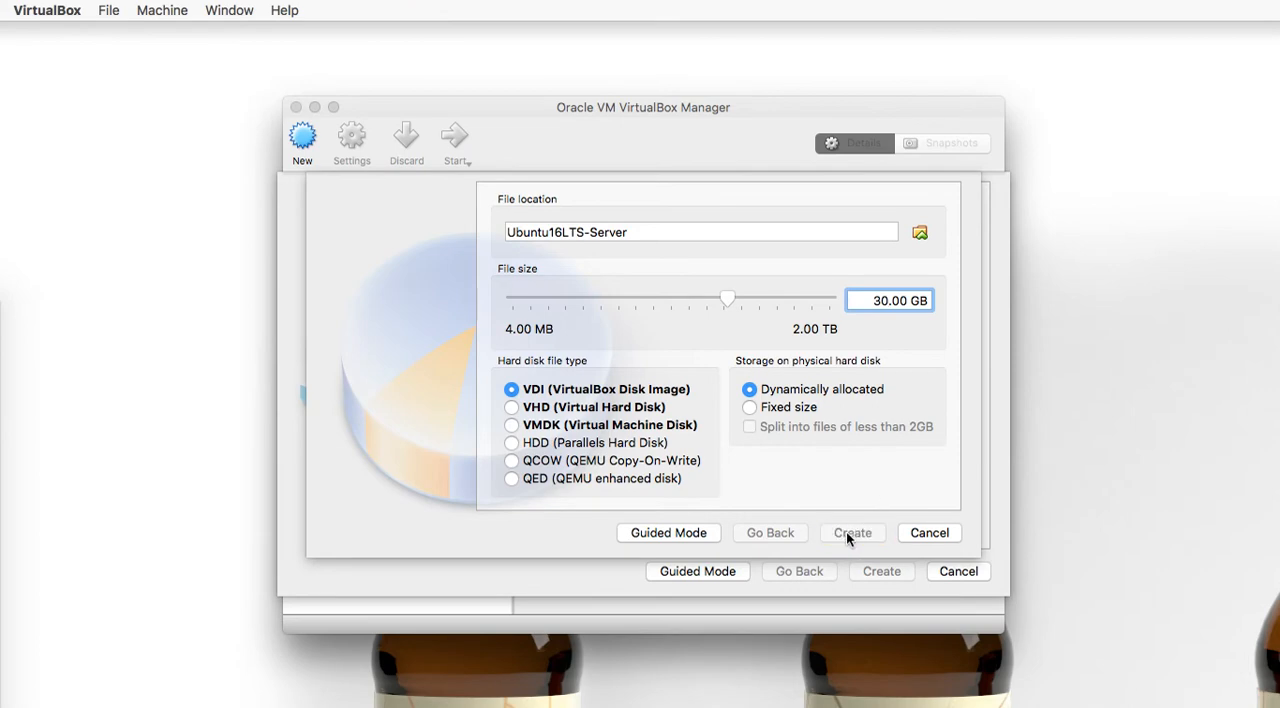
{"action": "left_click", "coordinate": [852, 532]}
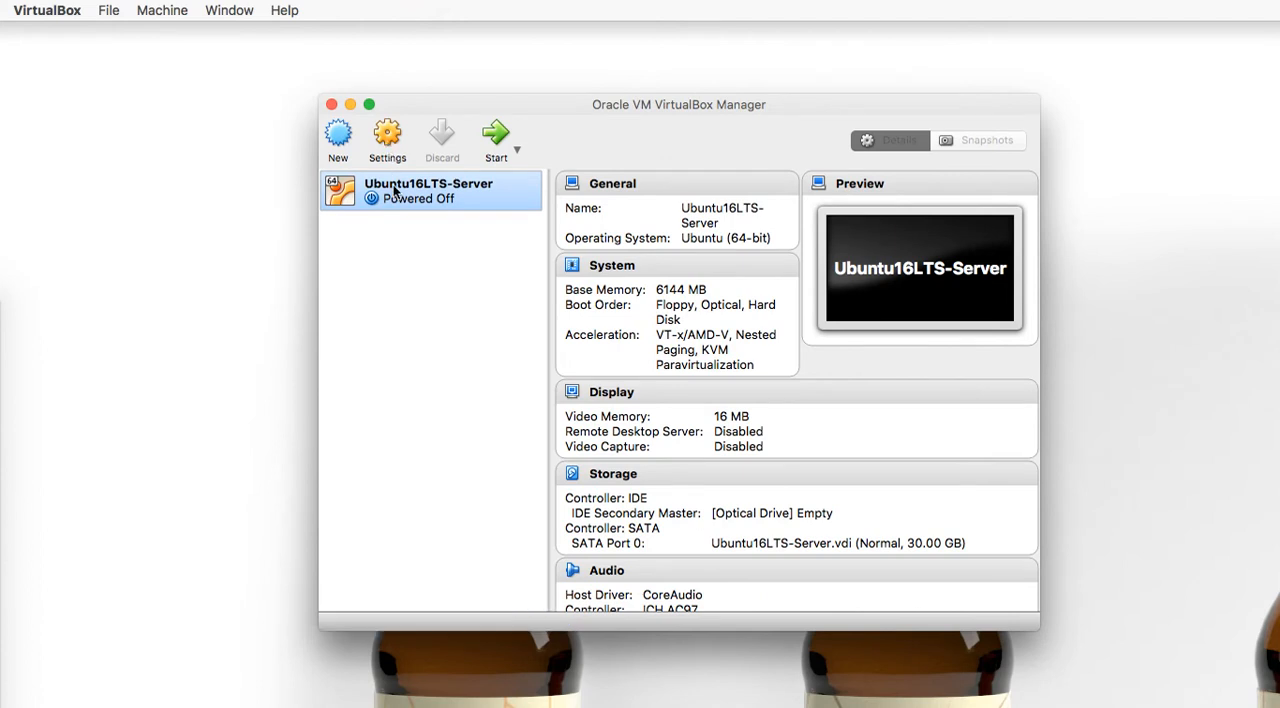
{"action": "mouse_move", "coordinate": [387, 135]}
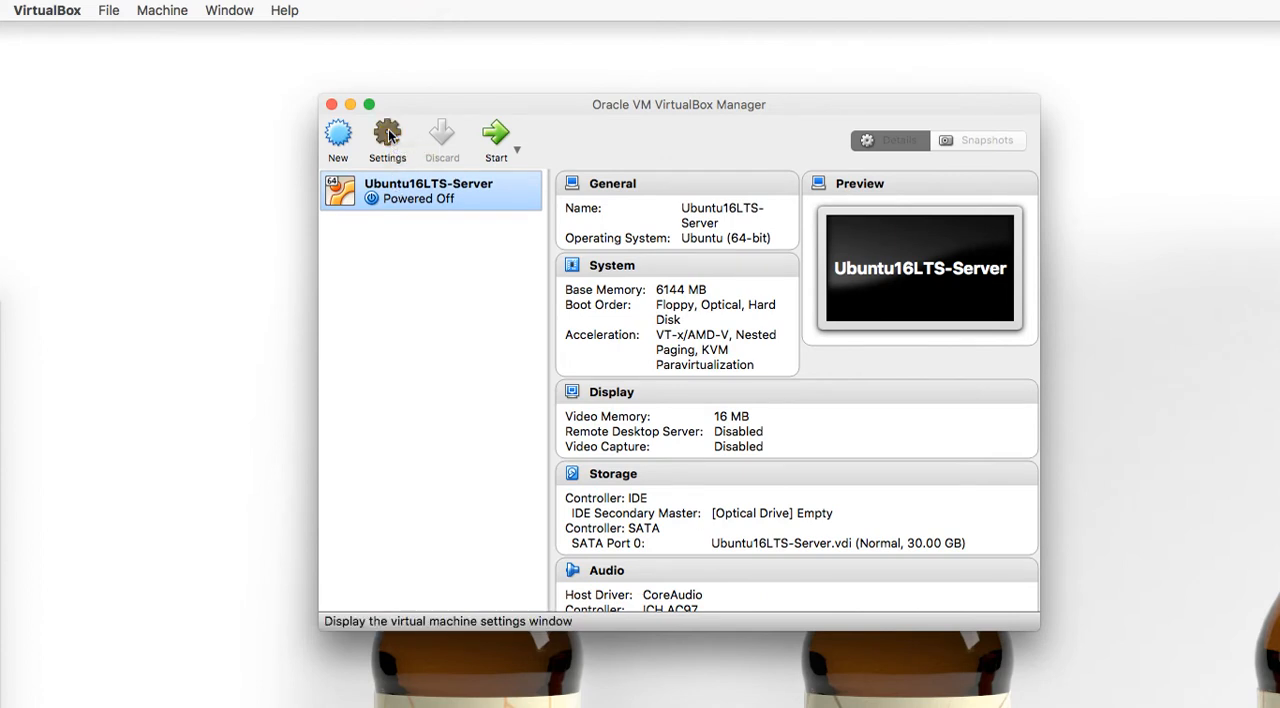
Step: Insert ubuntu-16.04.3-server-amd64.iso into the empty IDE optical drive under Storage and save
{"action": "left_click", "coordinate": [387, 138]}
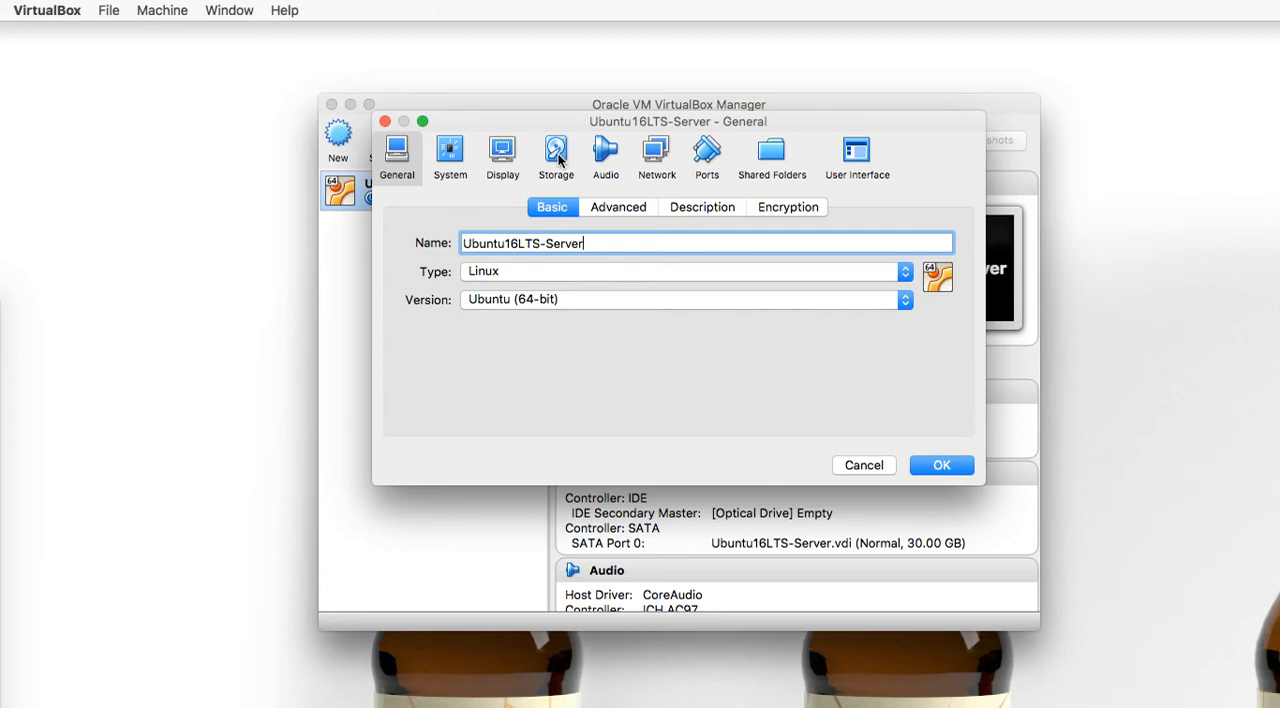
{"action": "left_click", "coordinate": [556, 152]}
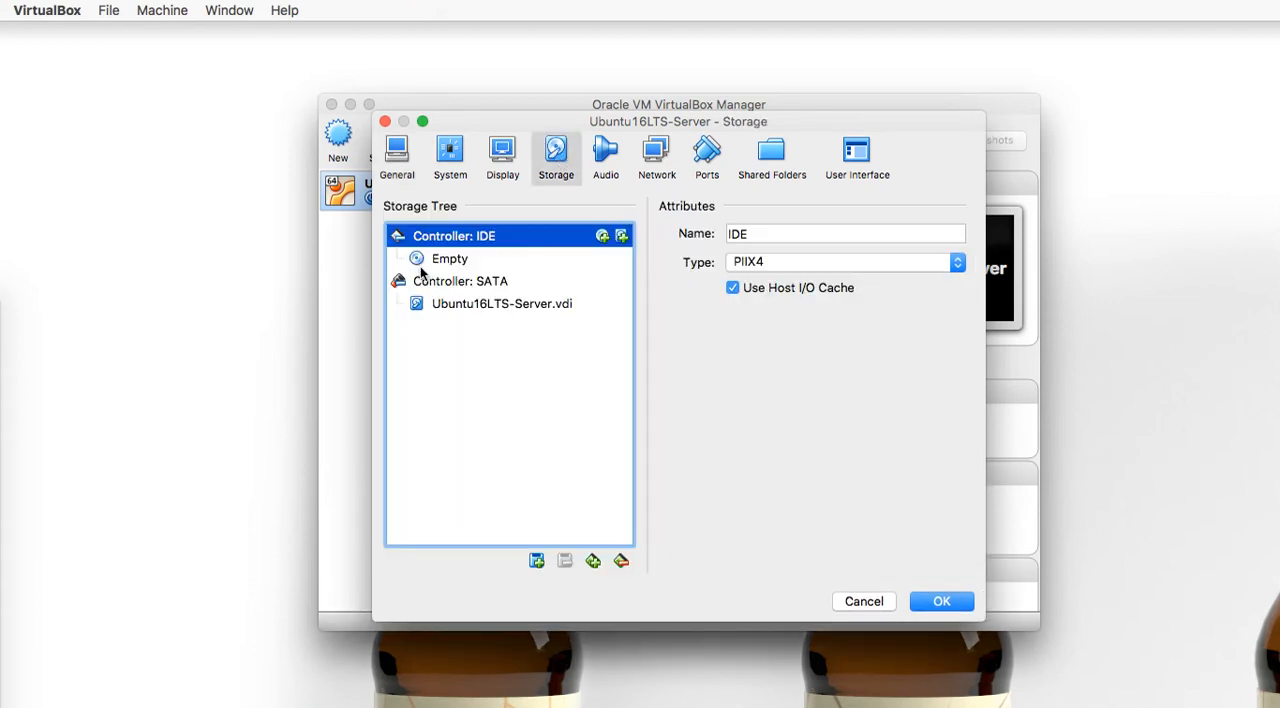
{"action": "left_click", "coordinate": [449, 258]}
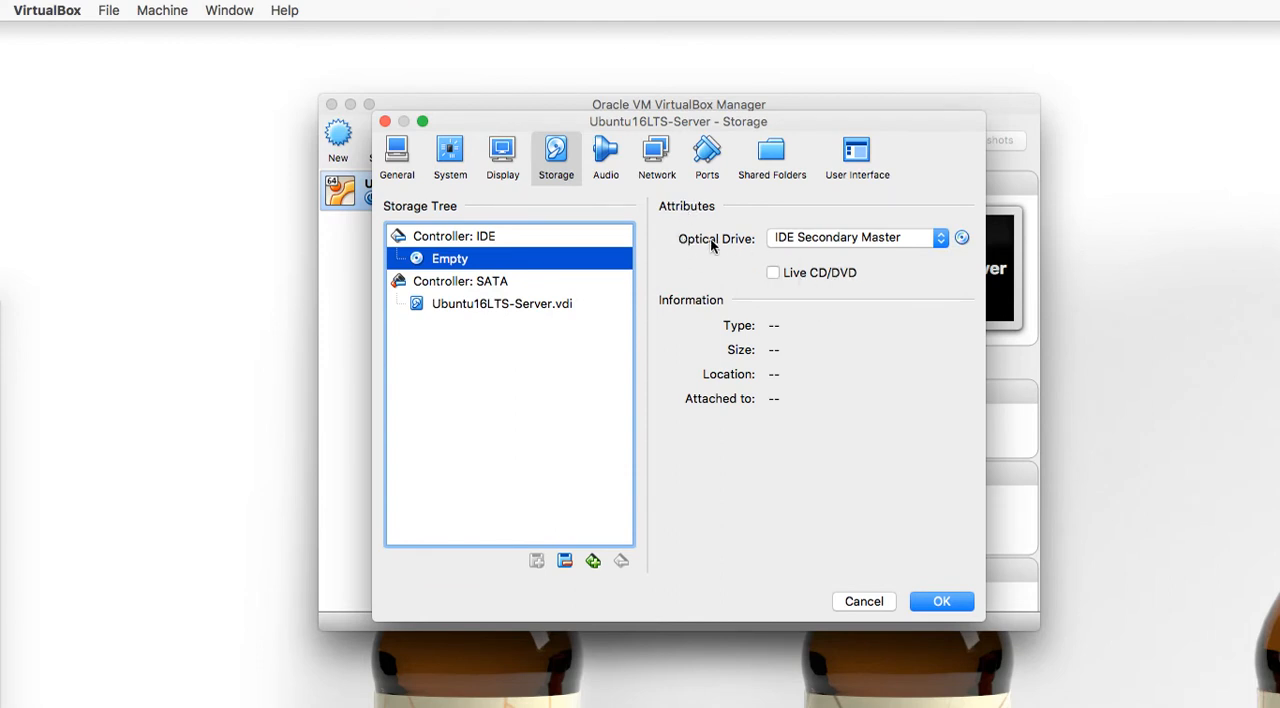
{"action": "mouse_move", "coordinate": [855, 250]}
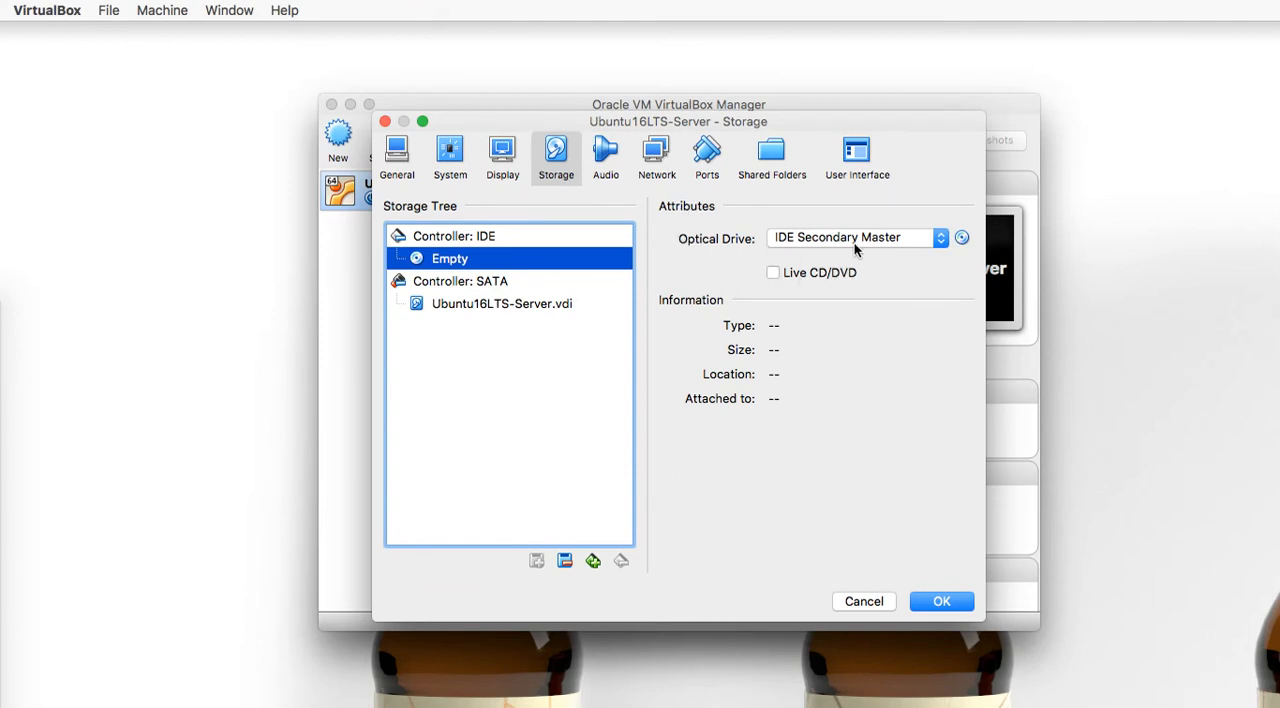
{"action": "mouse_move", "coordinate": [961, 238]}
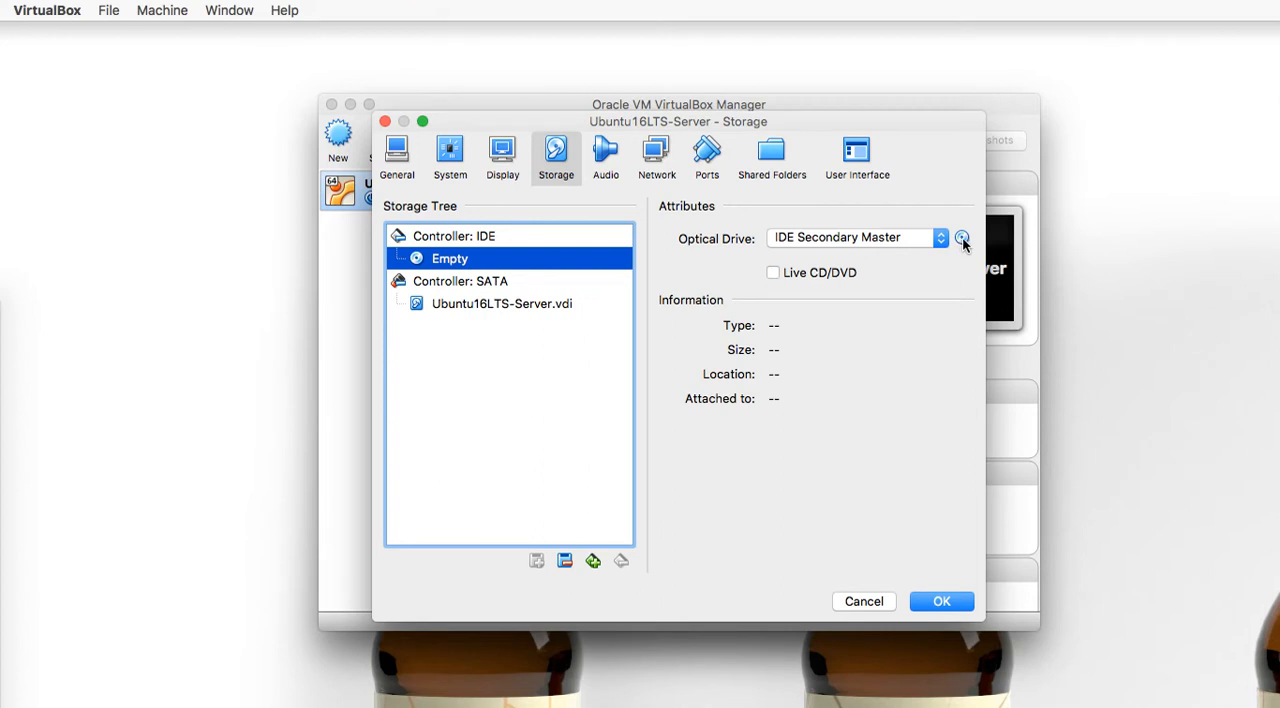
{"action": "left_click", "coordinate": [960, 238]}
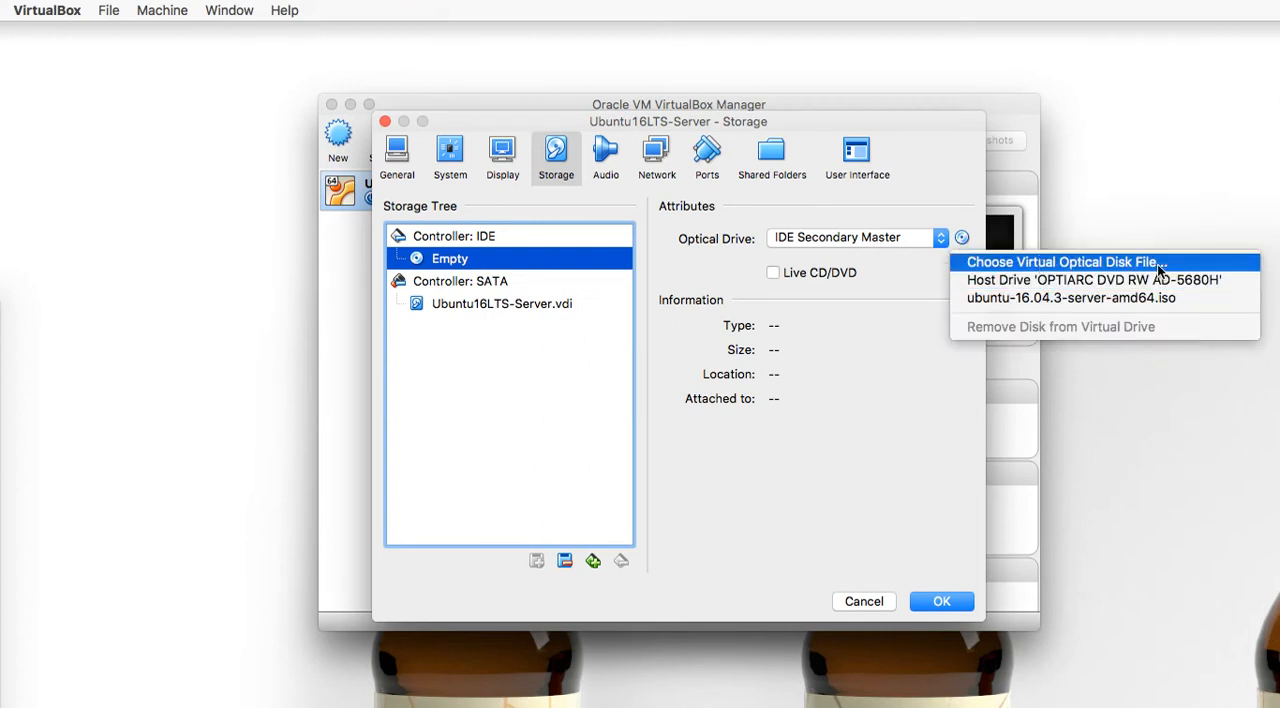
{"action": "mouse_move", "coordinate": [1150, 277]}
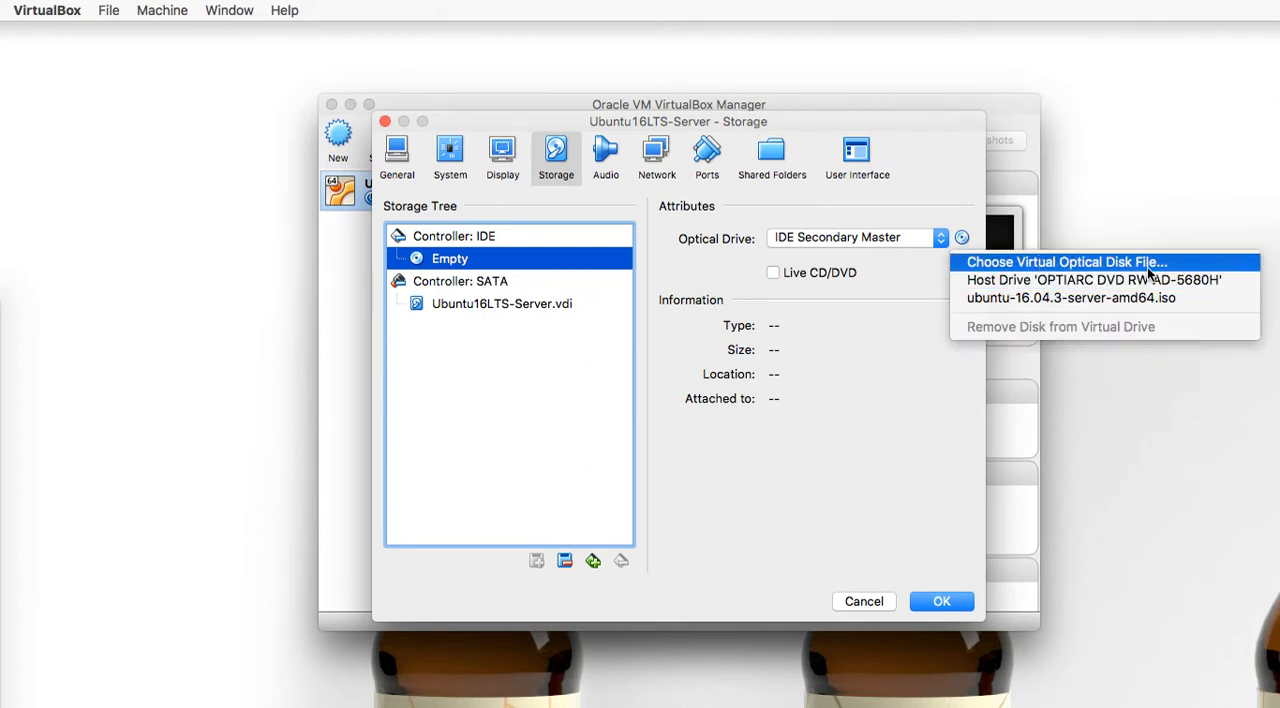
{"action": "left_click", "coordinate": [1065, 261]}
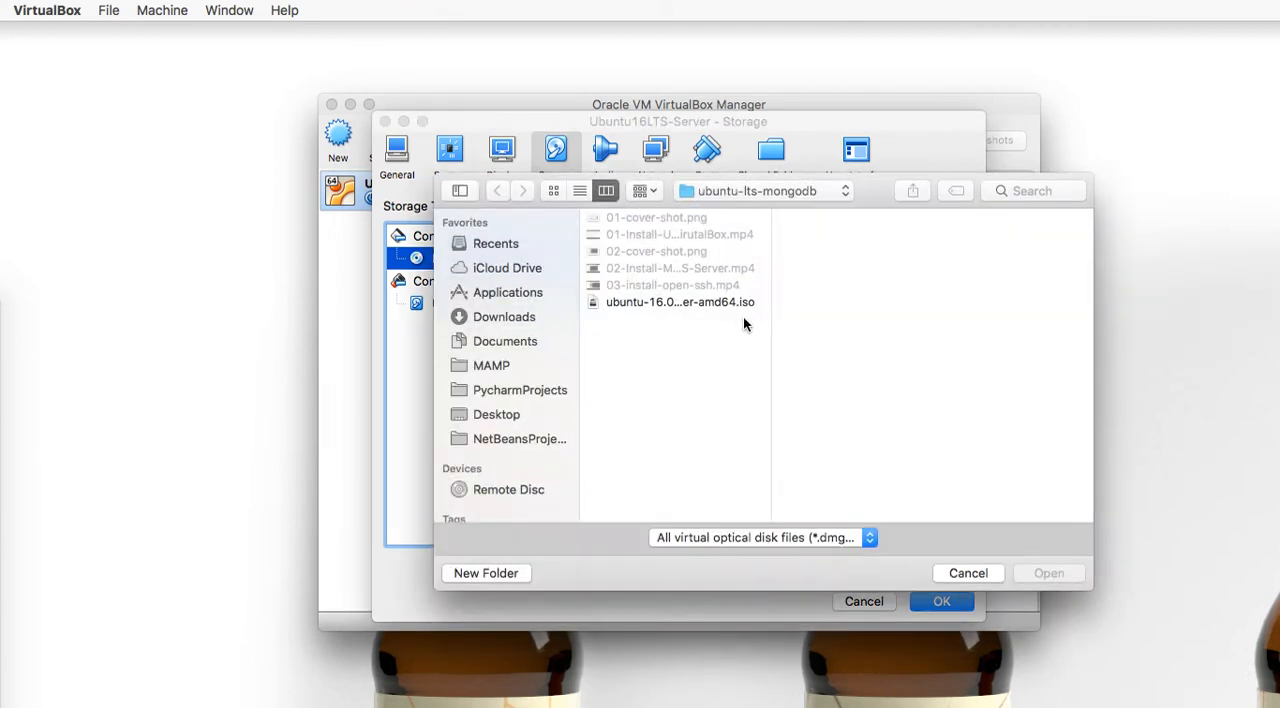
{"action": "mouse_move", "coordinate": [728, 309]}
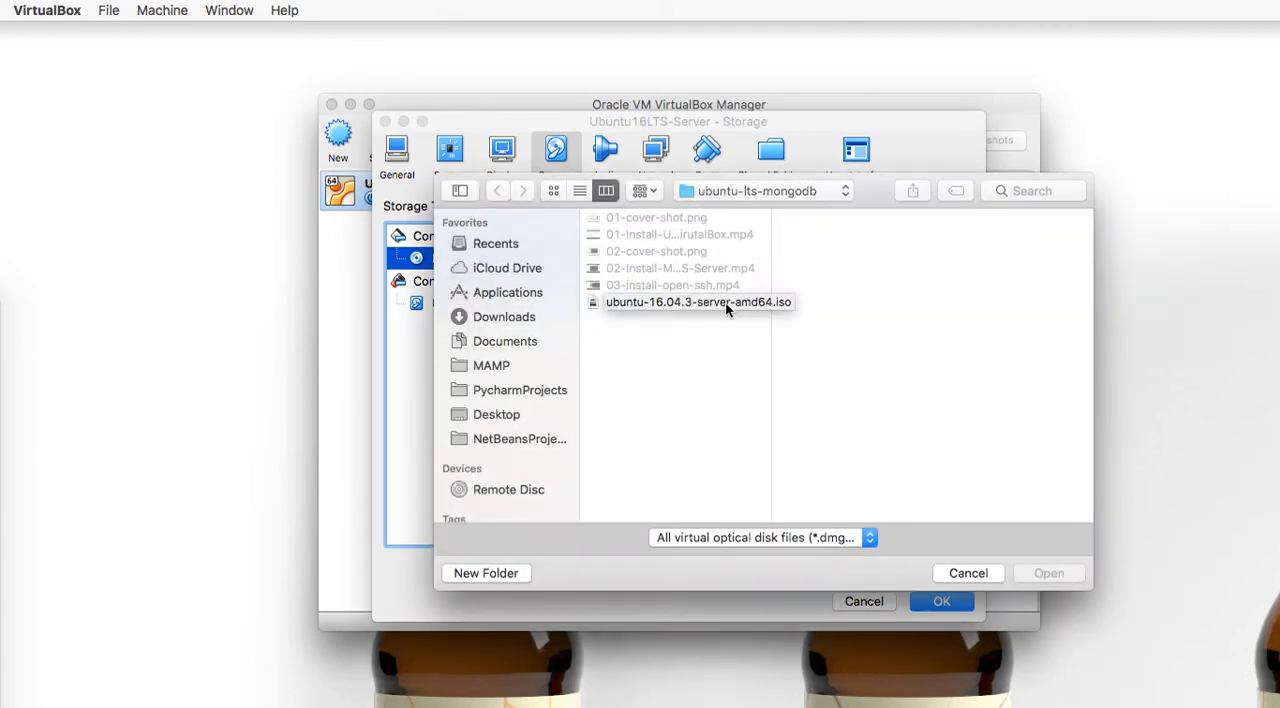
{"action": "left_click", "coordinate": [1048, 573]}
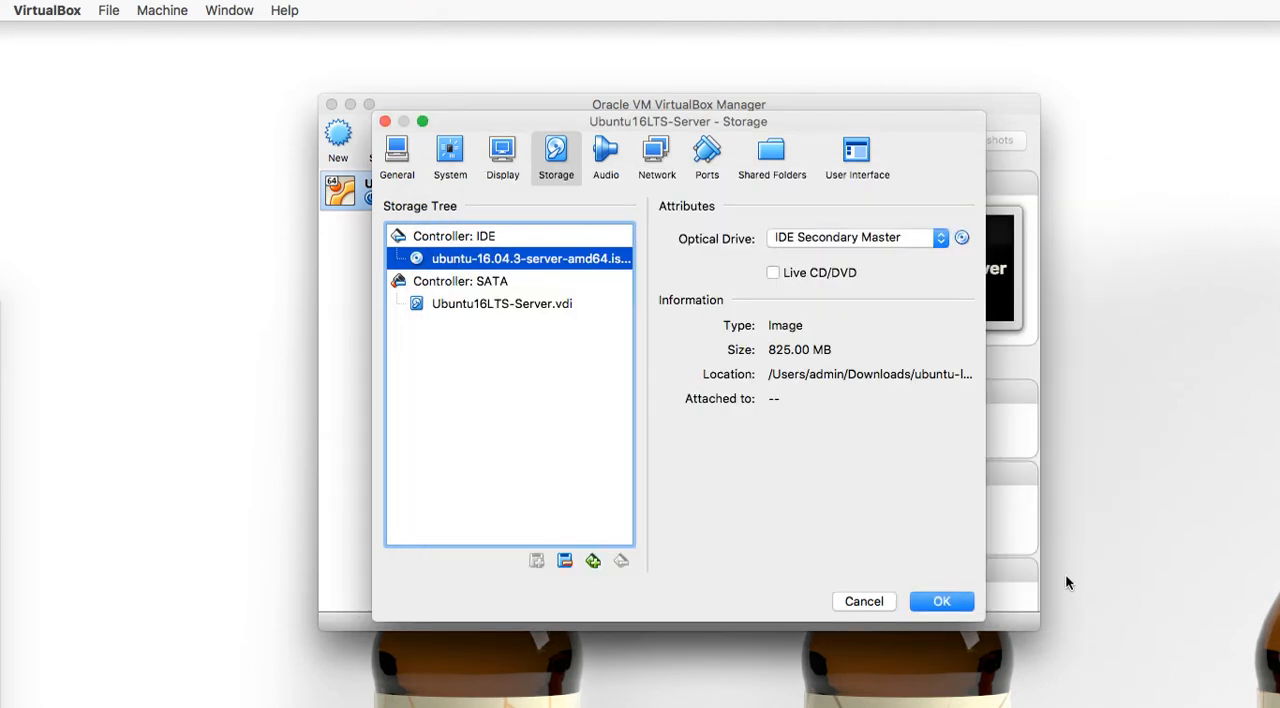
{"action": "left_click", "coordinate": [940, 601]}
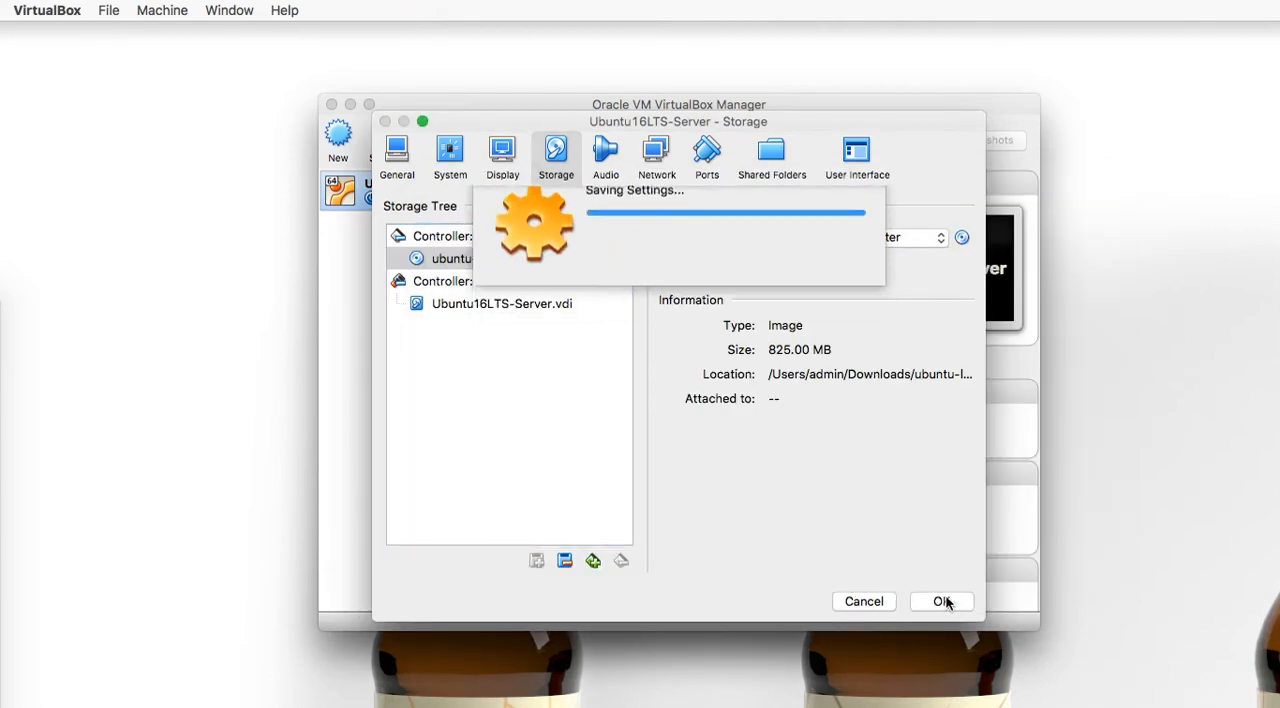
{"action": "left_click", "coordinate": [941, 601]}
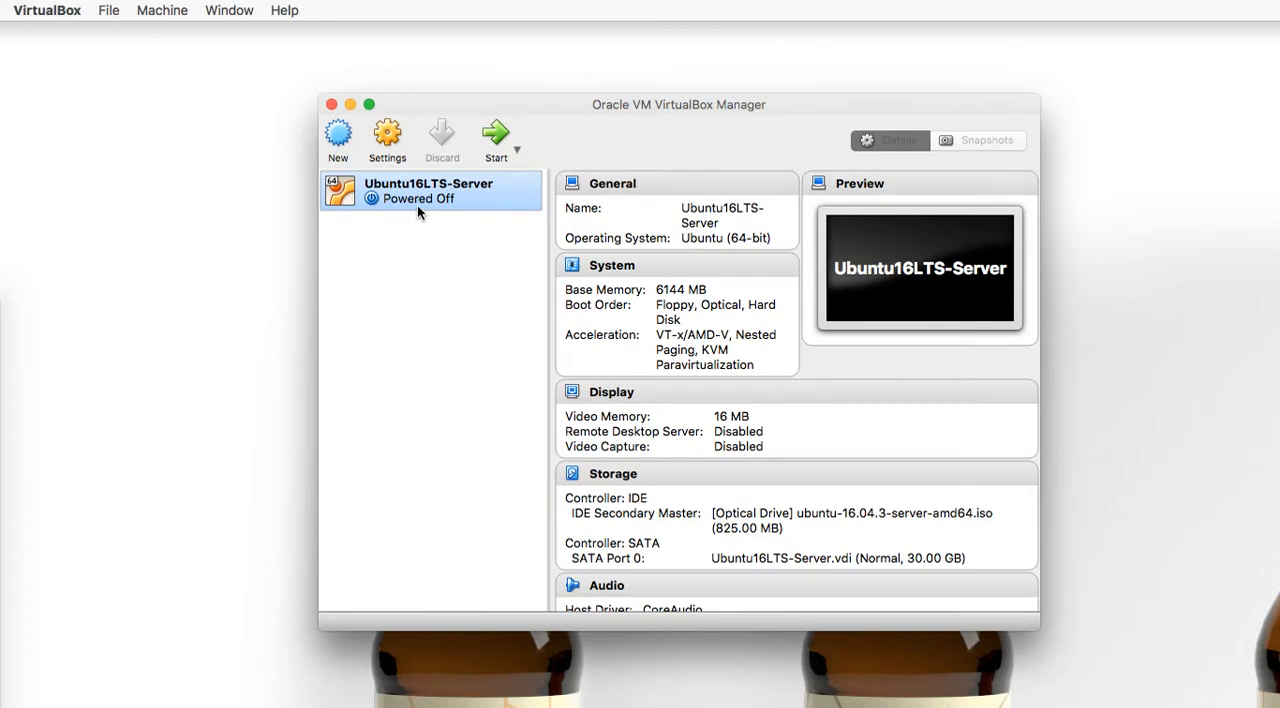
{"action": "mouse_move", "coordinate": [487, 421]}
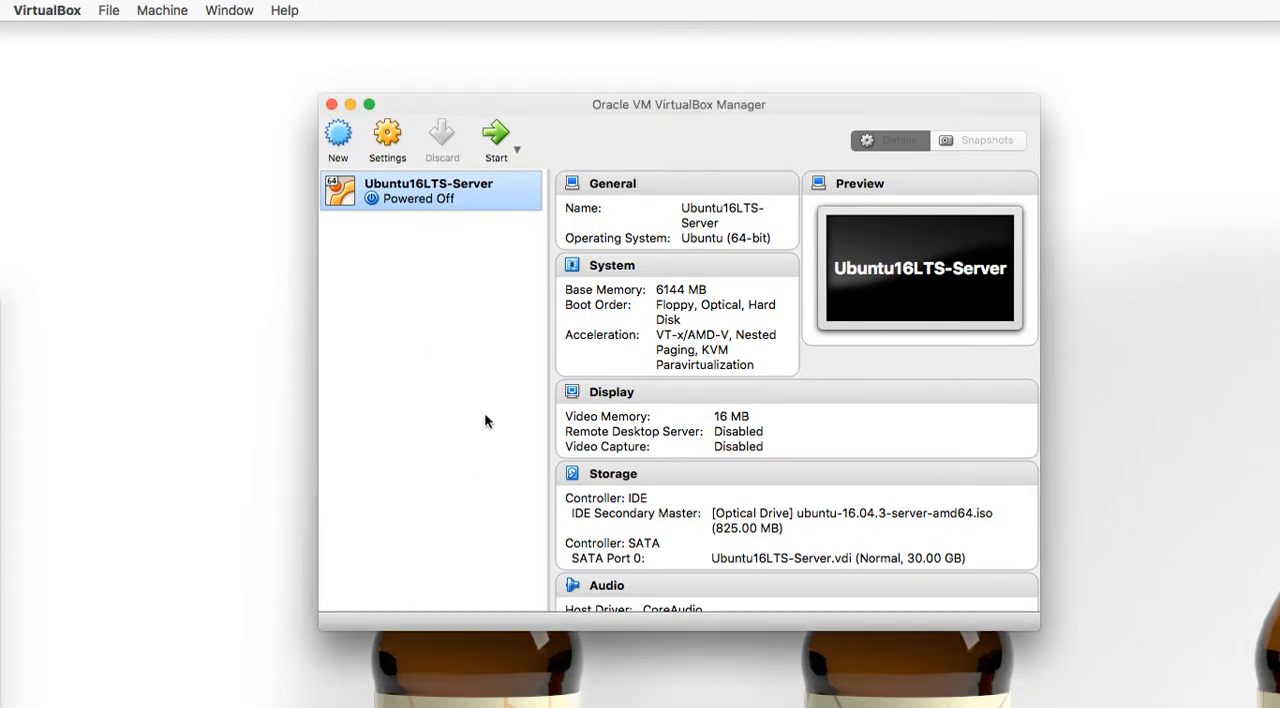
{"action": "mouse_move", "coordinate": [496, 140]}
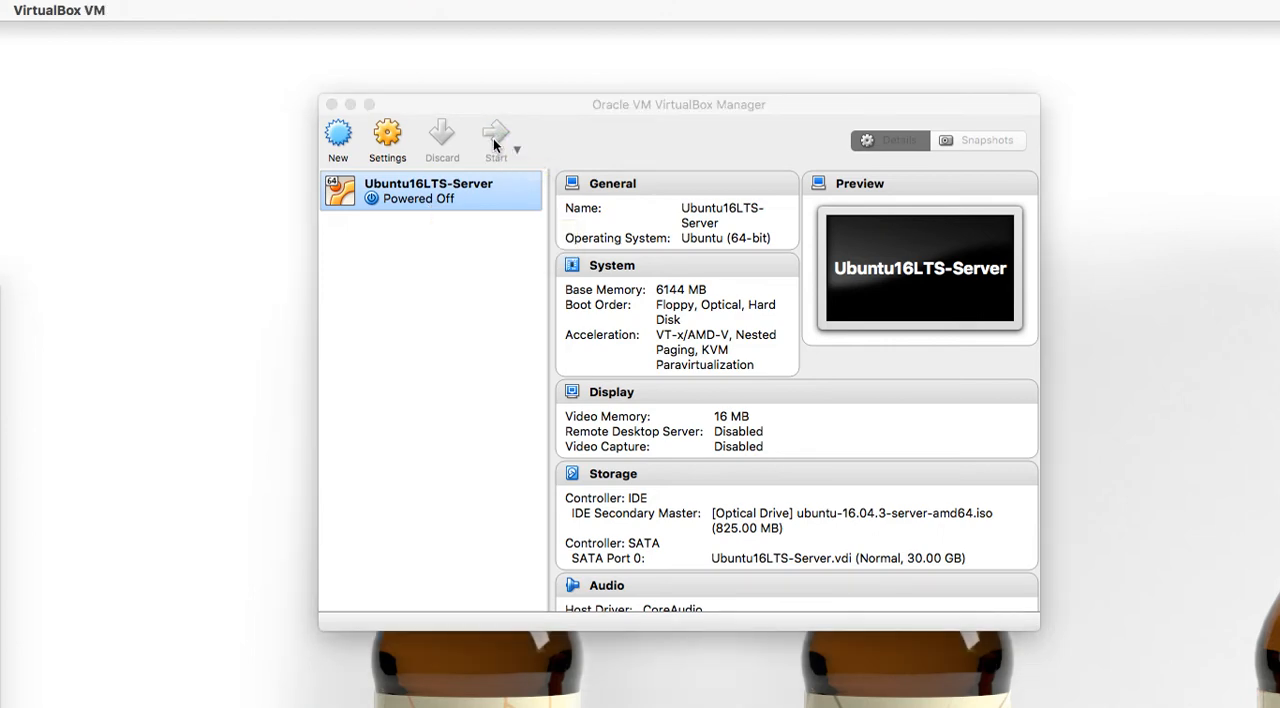
Step: Power on Ubuntu16LTS-Server, booting the installer to Configure the keyboard
{"action": "left_click", "coordinate": [495, 135]}
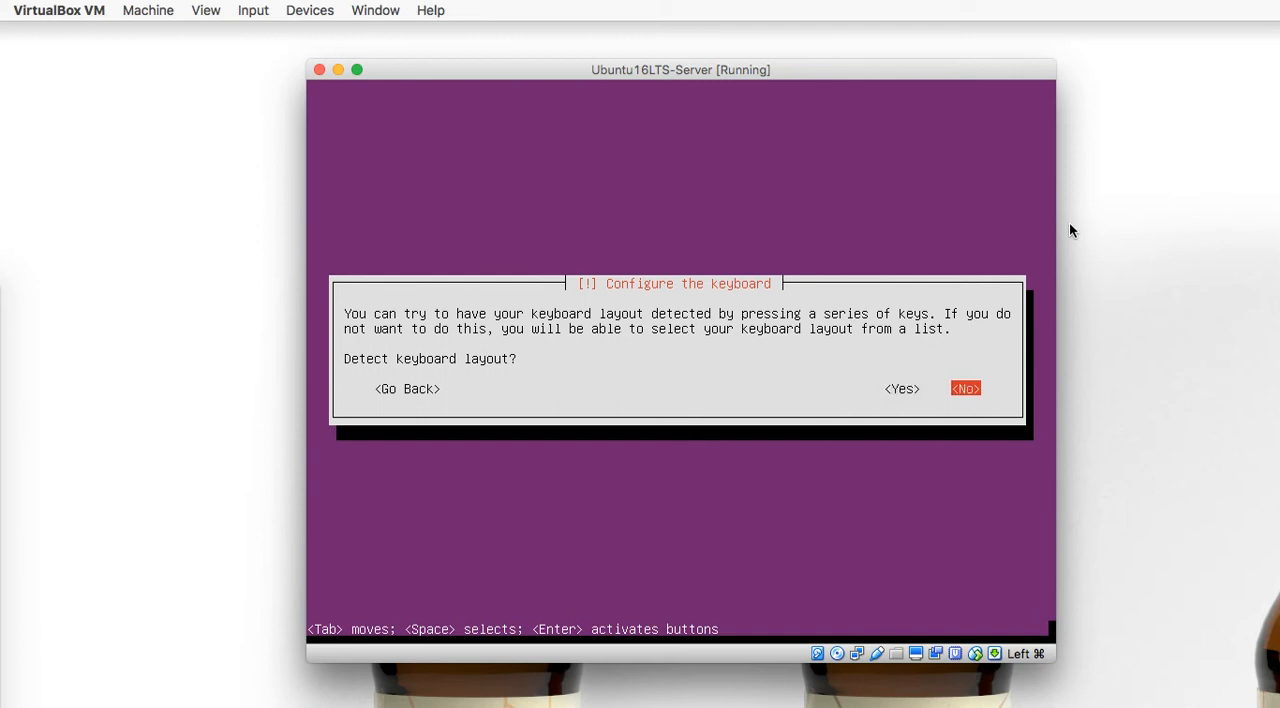
Step: Skip keyboard detection and accept English (US) as the keyboard country
{"action": "left_click", "coordinate": [964, 388]}
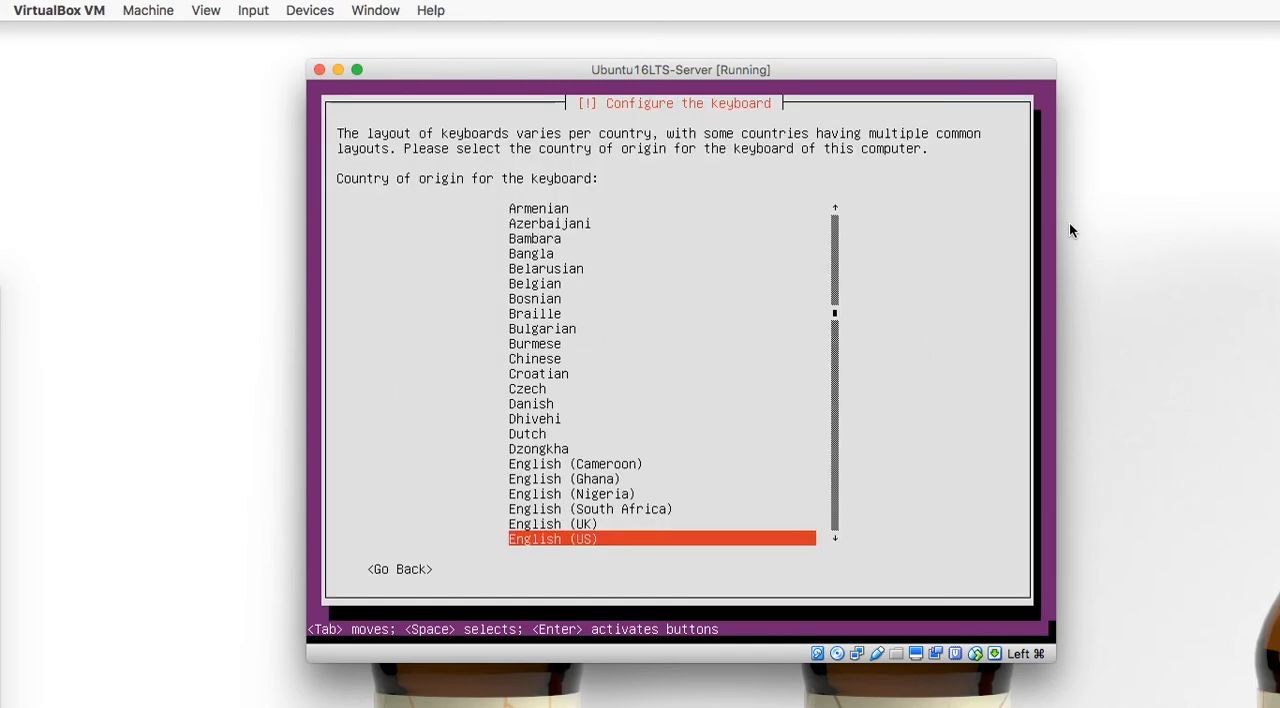
{"action": "key", "text": "Return"}
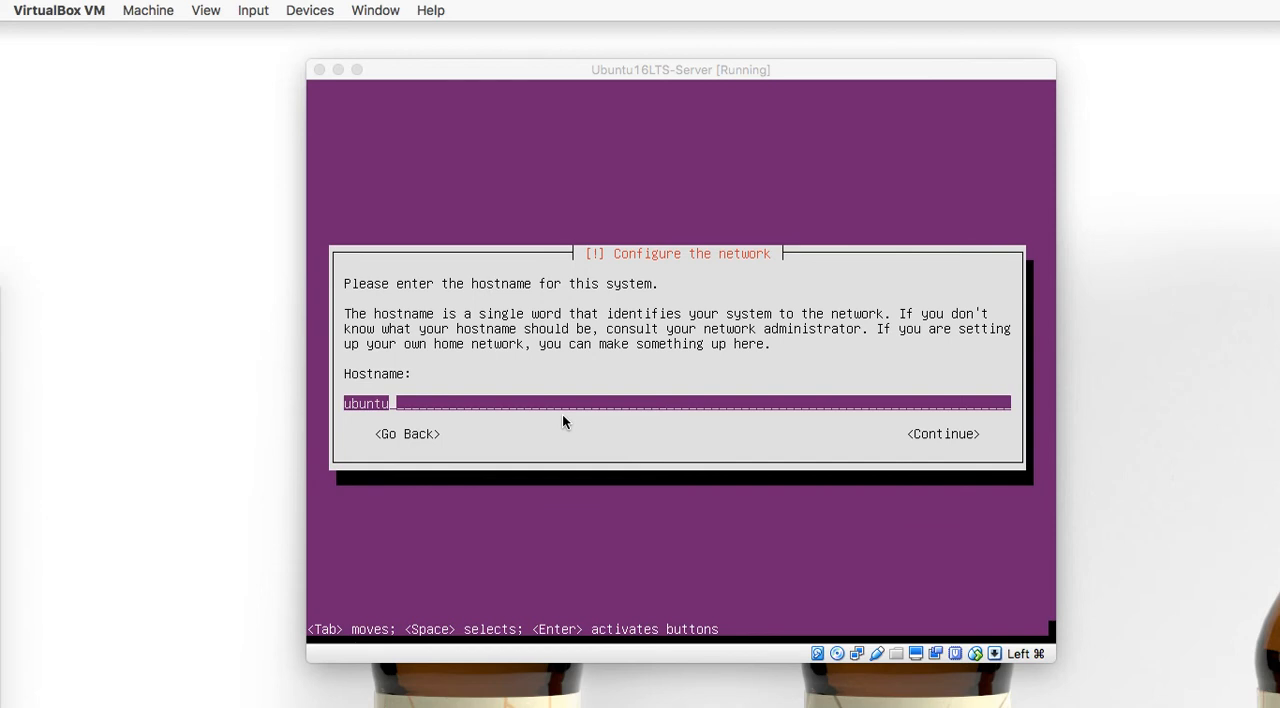
Step: Change the hostname to ubuntu-server and continue
{"action": "type", "text": "-"}
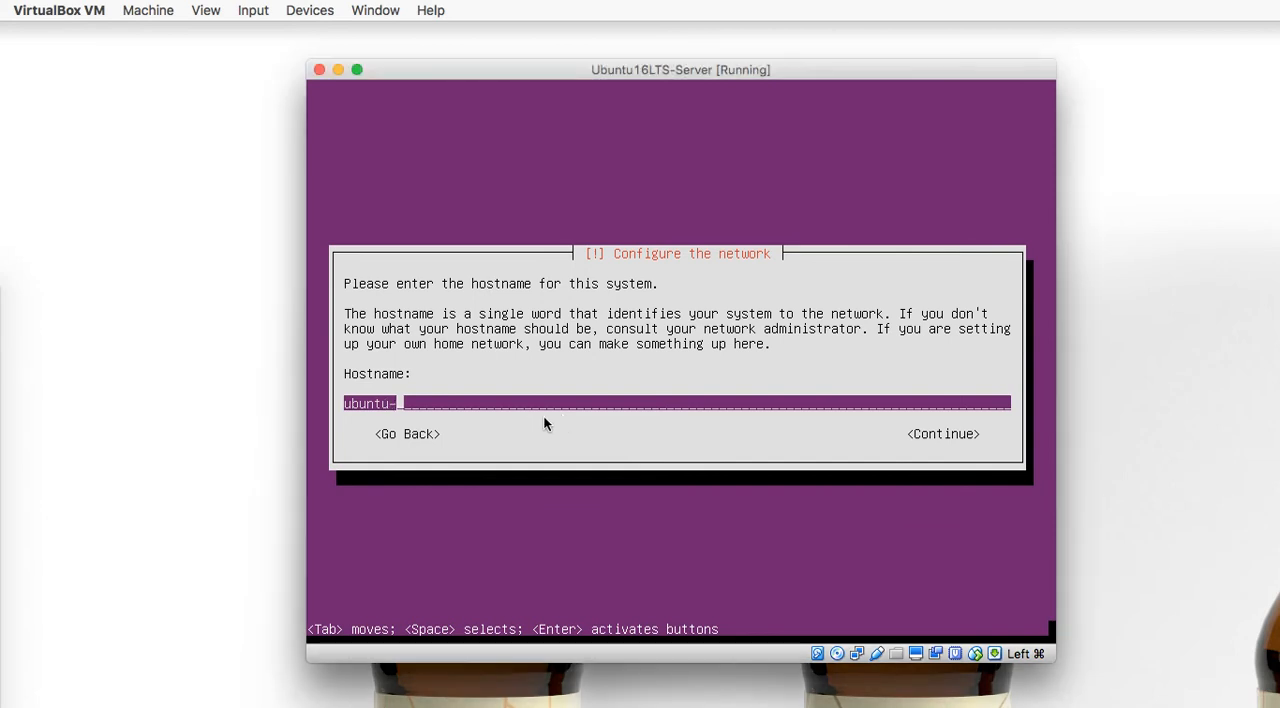
{"action": "type", "text": "server"}
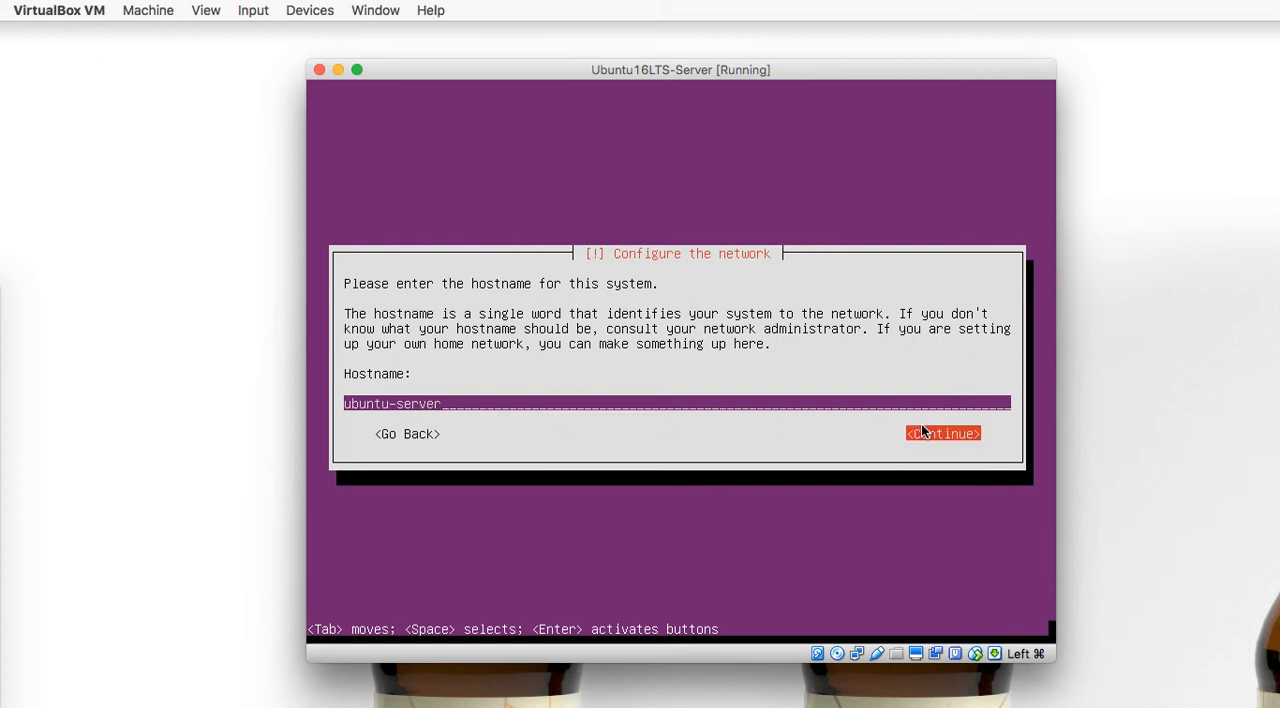
{"action": "left_click", "coordinate": [942, 433]}
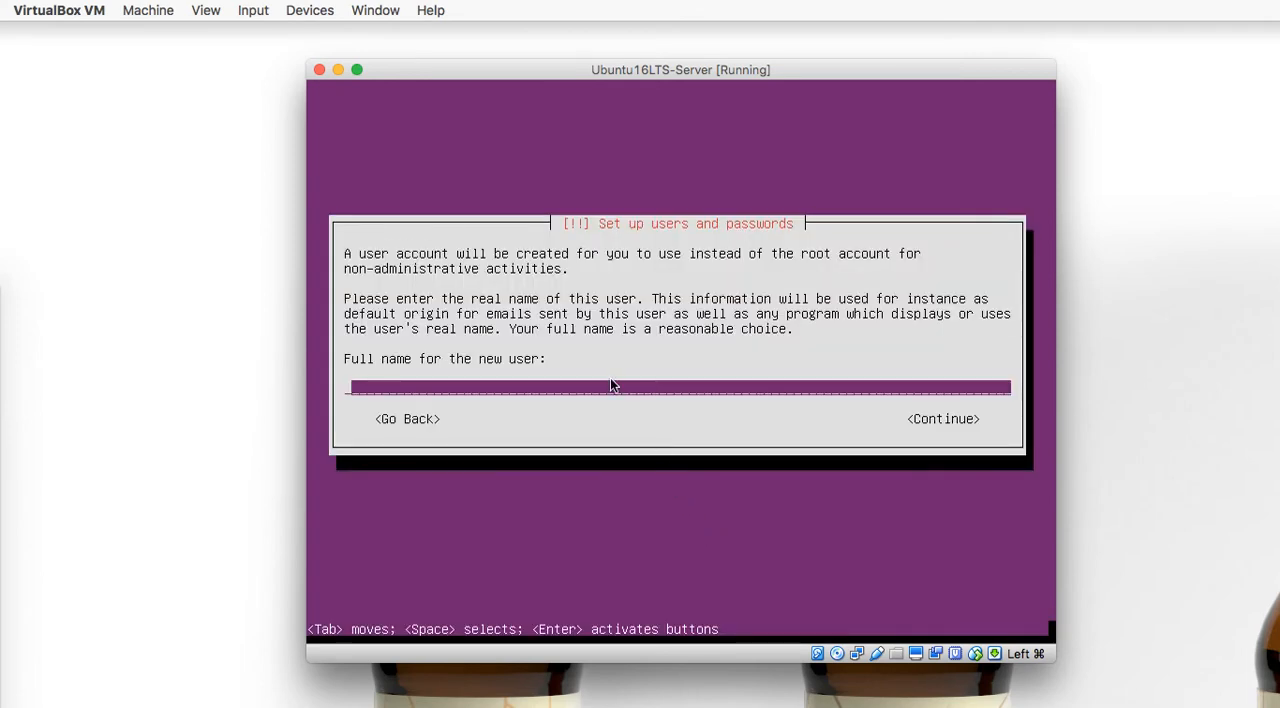
{"action": "mouse_move", "coordinate": [610, 393]}
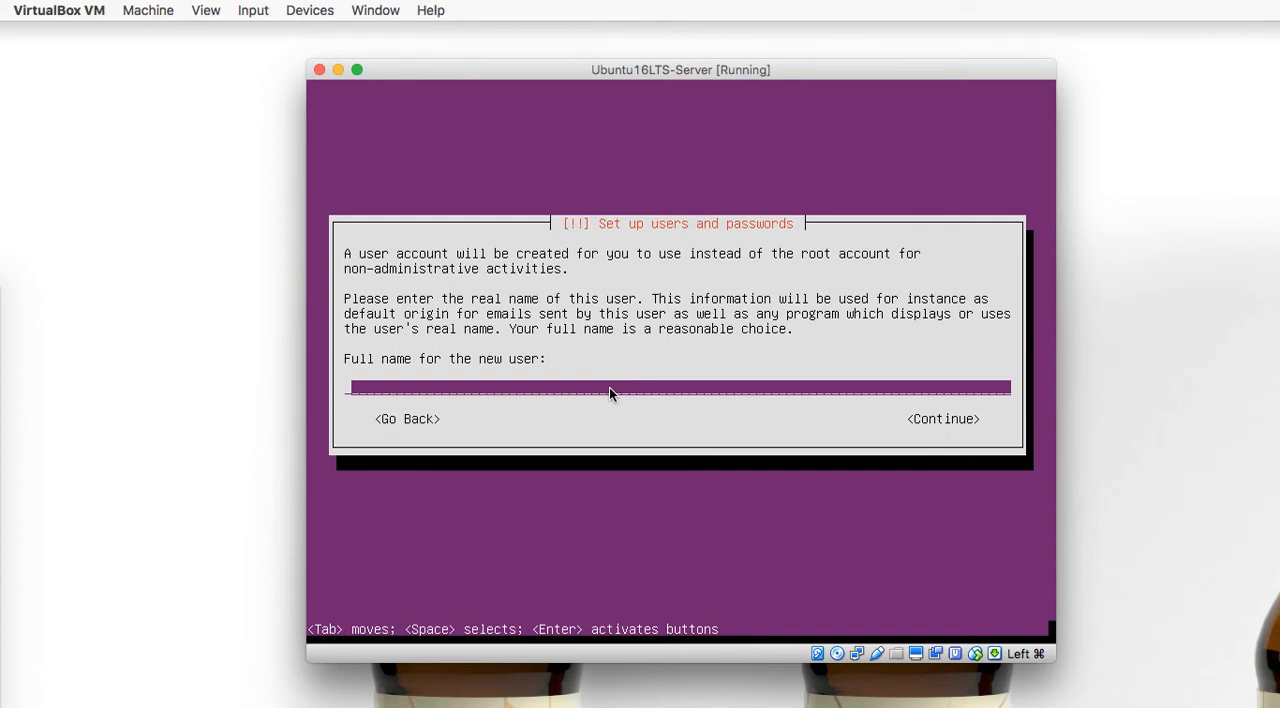
Step: Enter lubuntu as the full name, then enter and verify the account password
{"action": "type", "text": "lubuntu"}
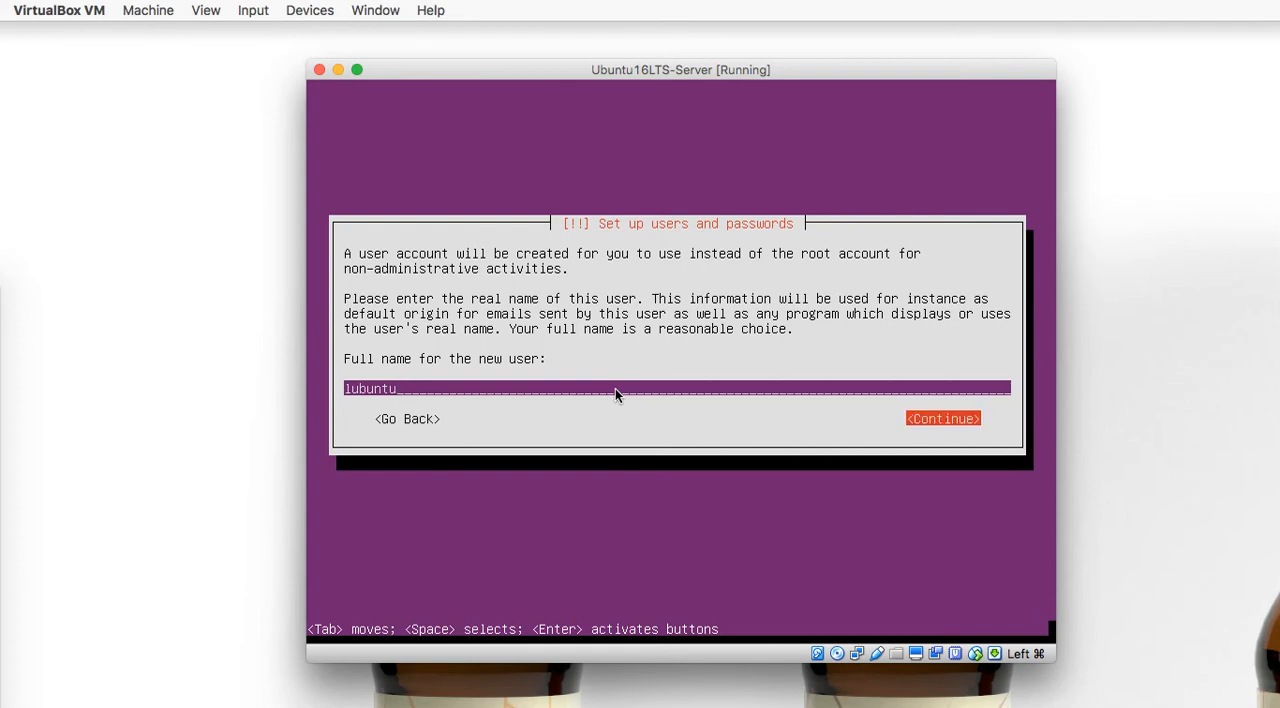
{"action": "left_click", "coordinate": [941, 418]}
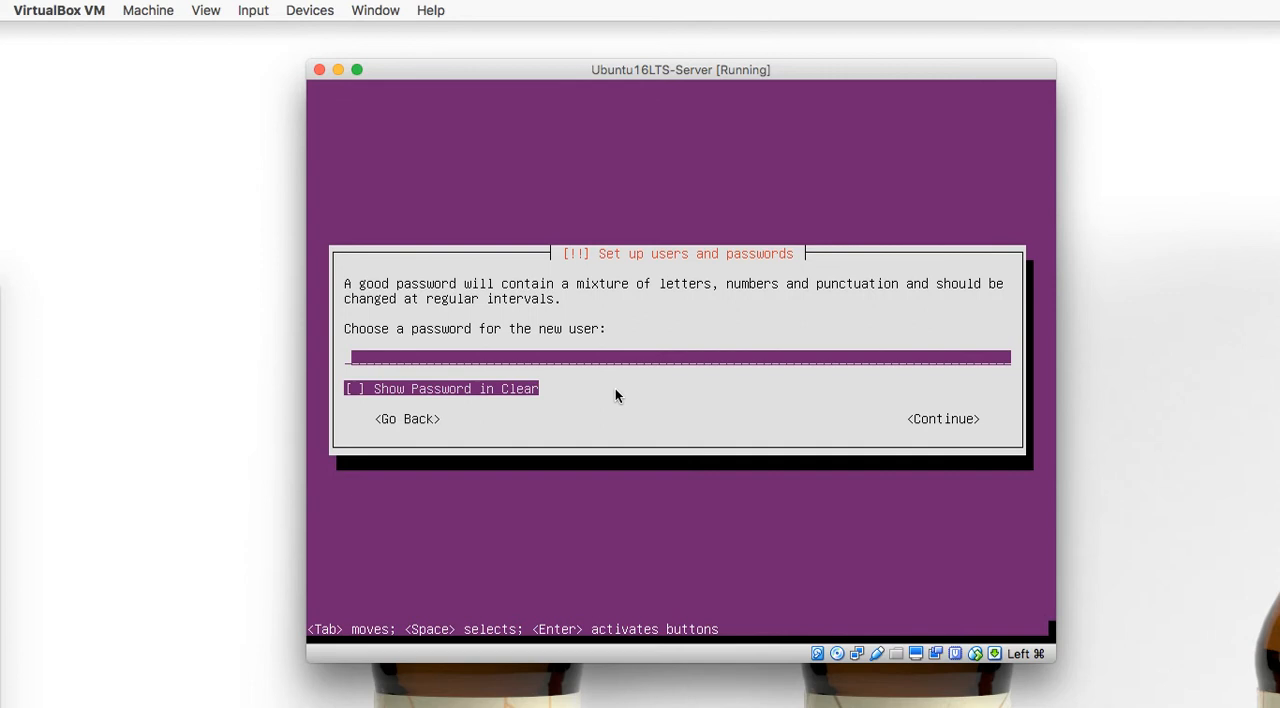
{"action": "type", "text": "*"}
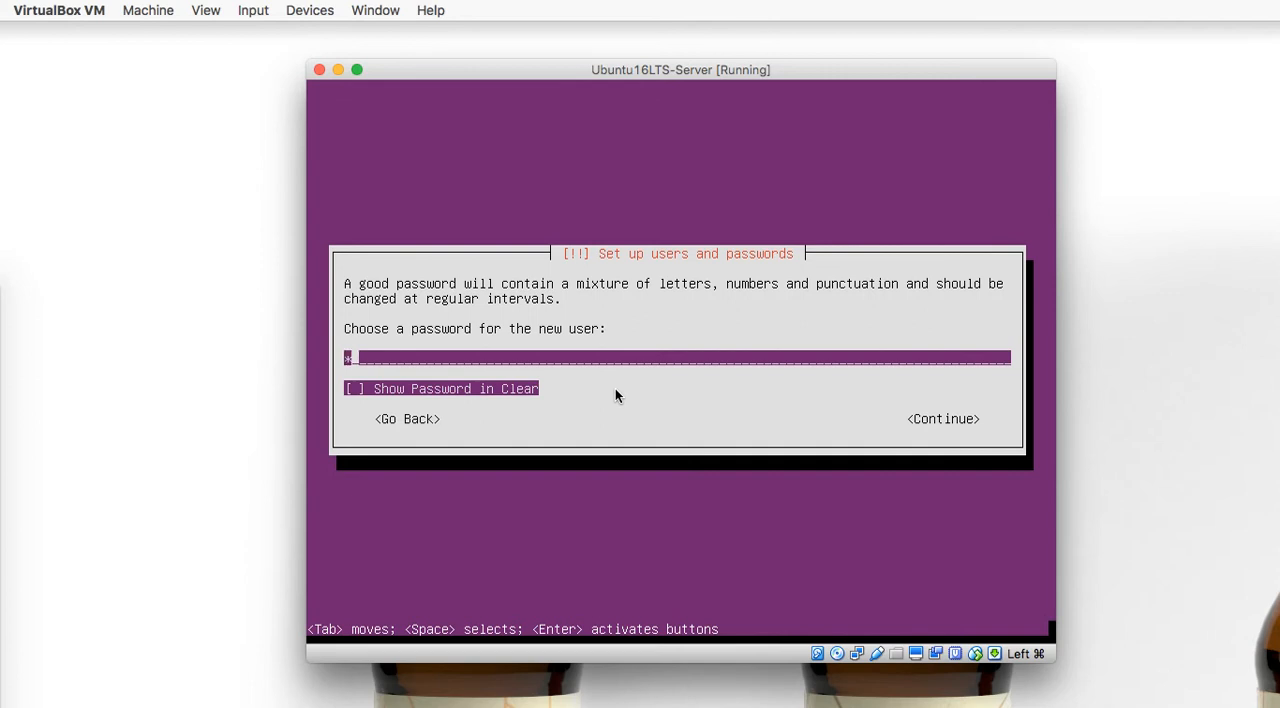
{"action": "type", "text": "password"}
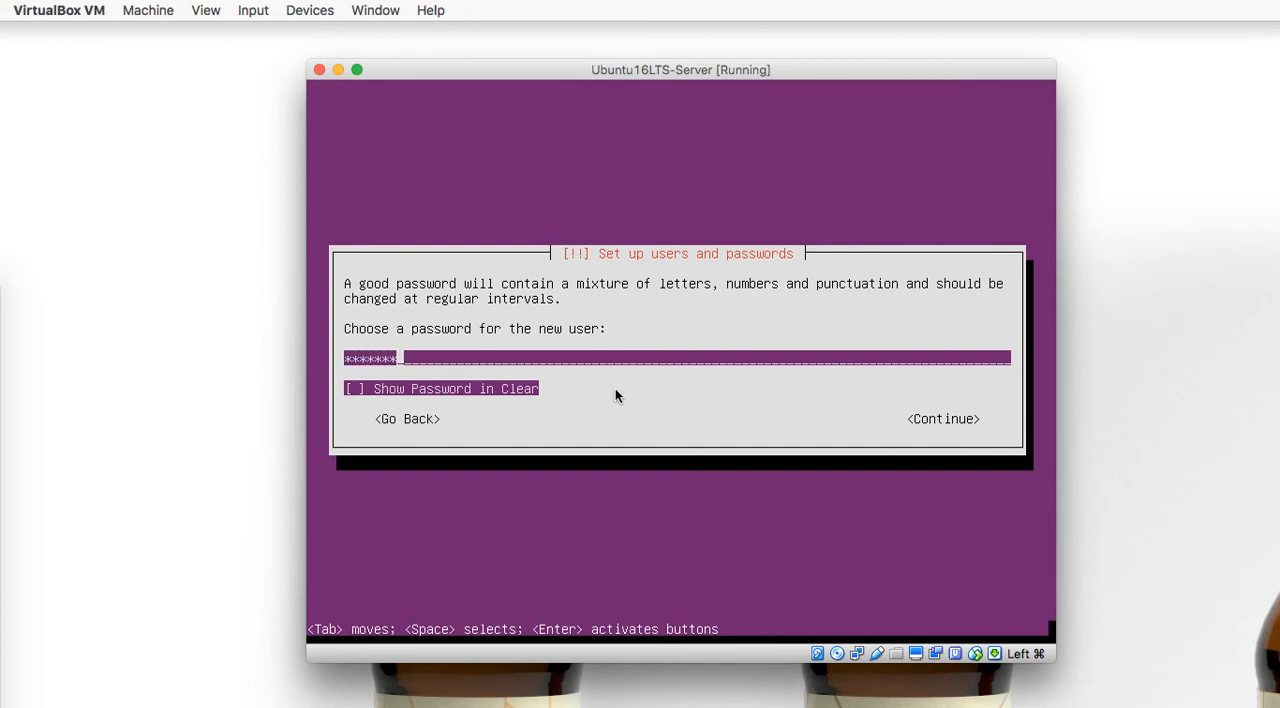
{"action": "type", "text": "*"}
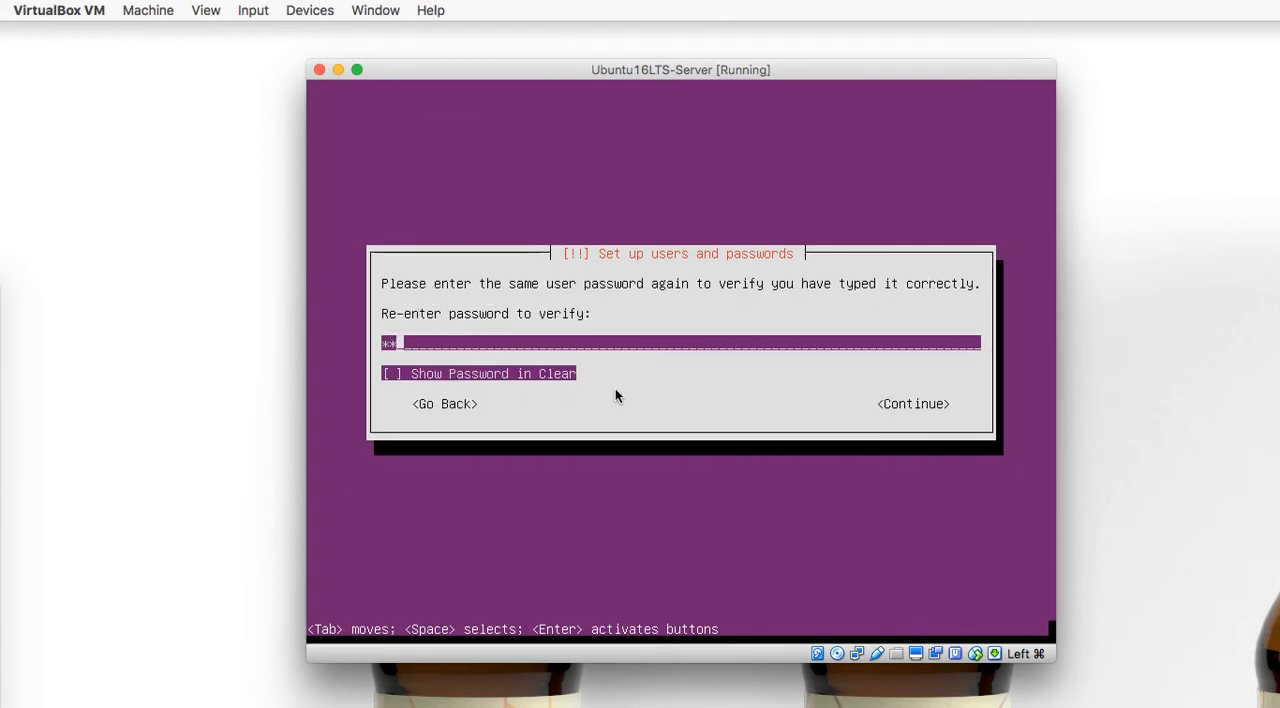
{"action": "type", "text": "password"}
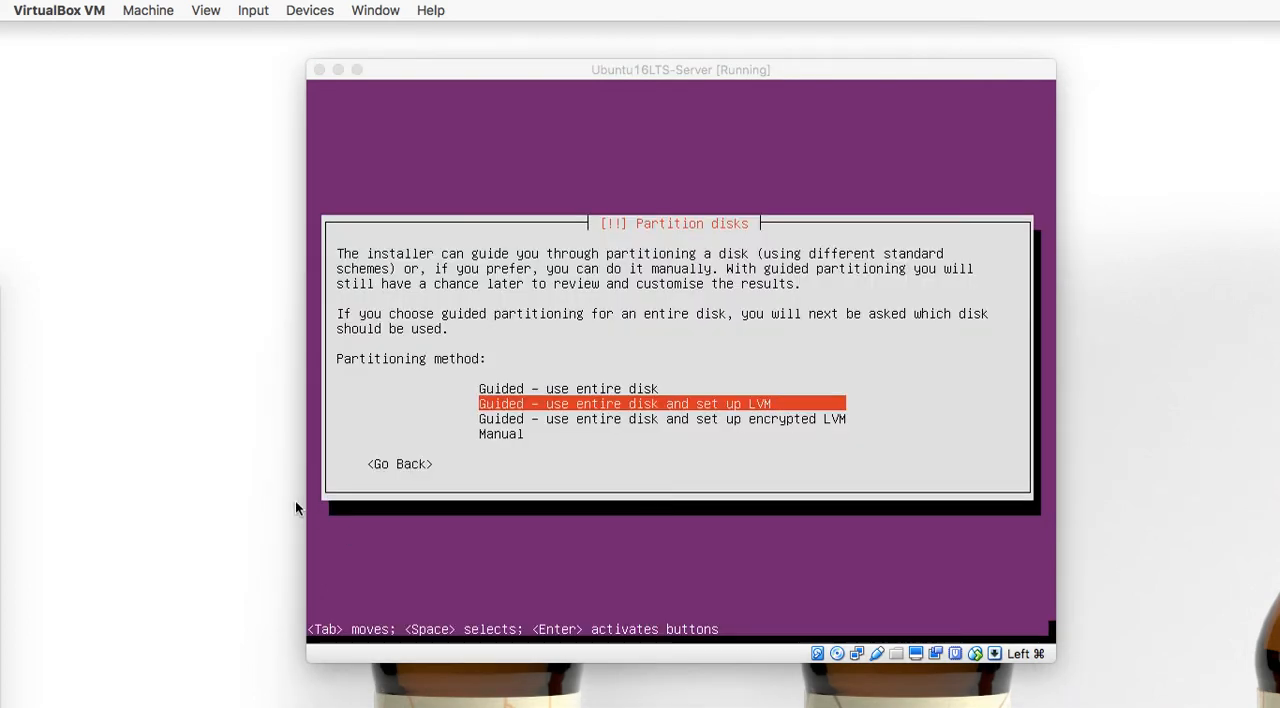
{"action": "mouse_move", "coordinate": [332, 510]}
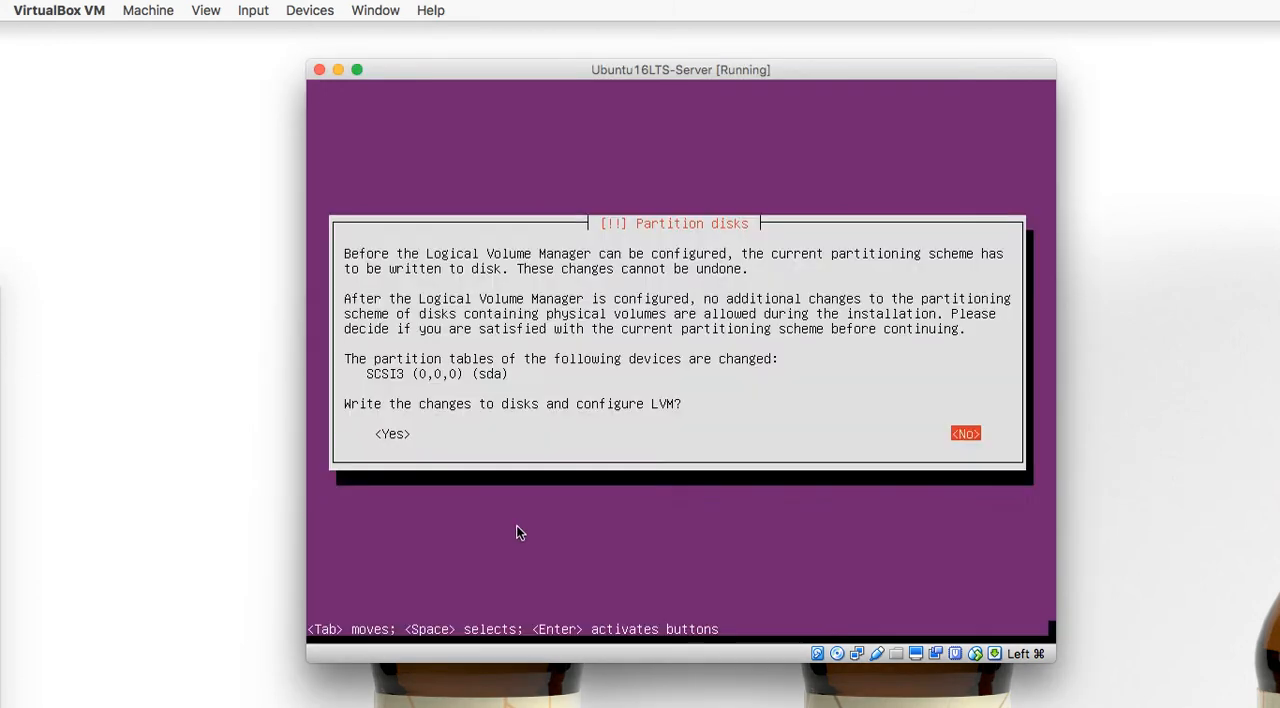
Step: Confirm guided whole-disk LVM partitioning, use the full 31.7 GB volume group, and write it to disk
{"action": "key", "text": "Tab"}
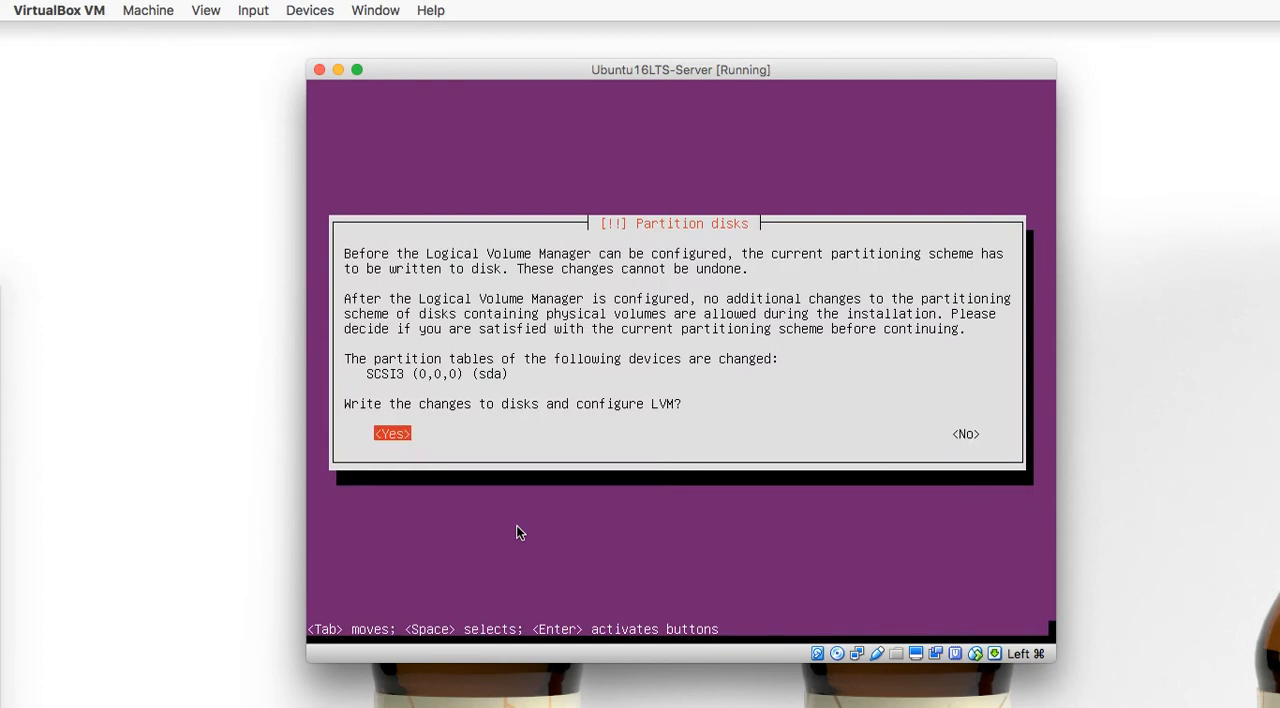
{"action": "left_click", "coordinate": [392, 433]}
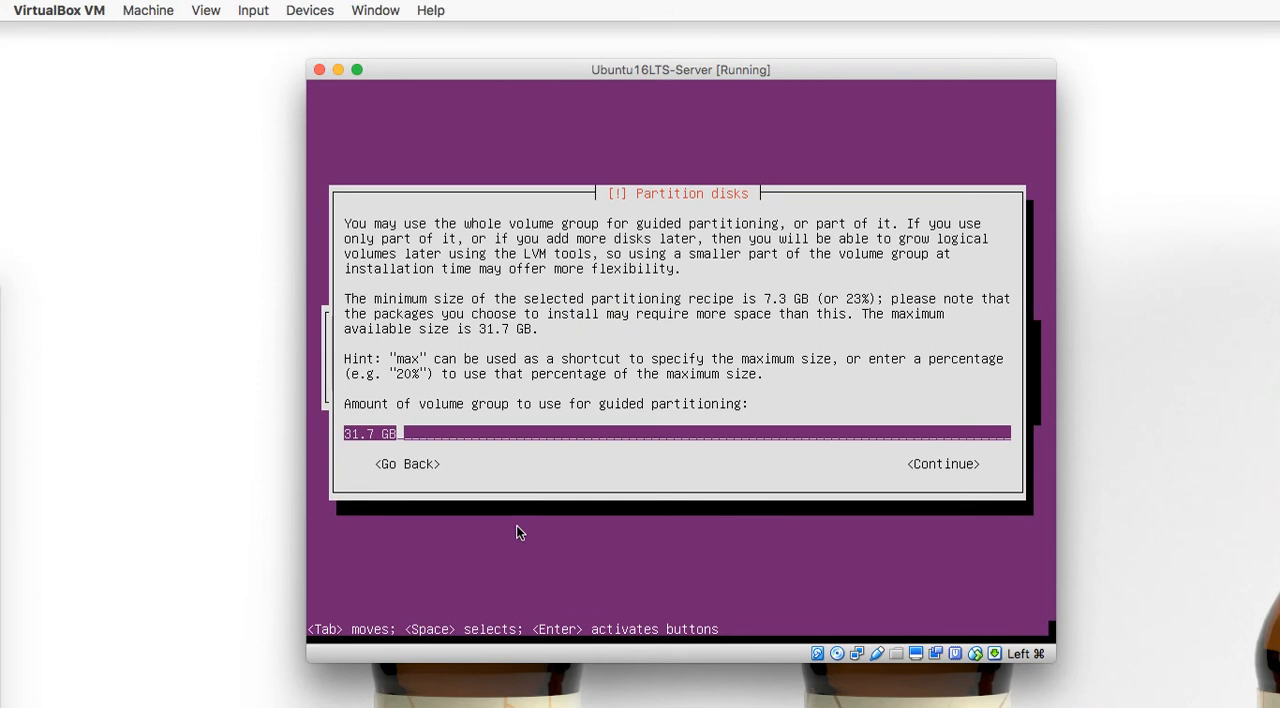
{"action": "left_click", "coordinate": [941, 463]}
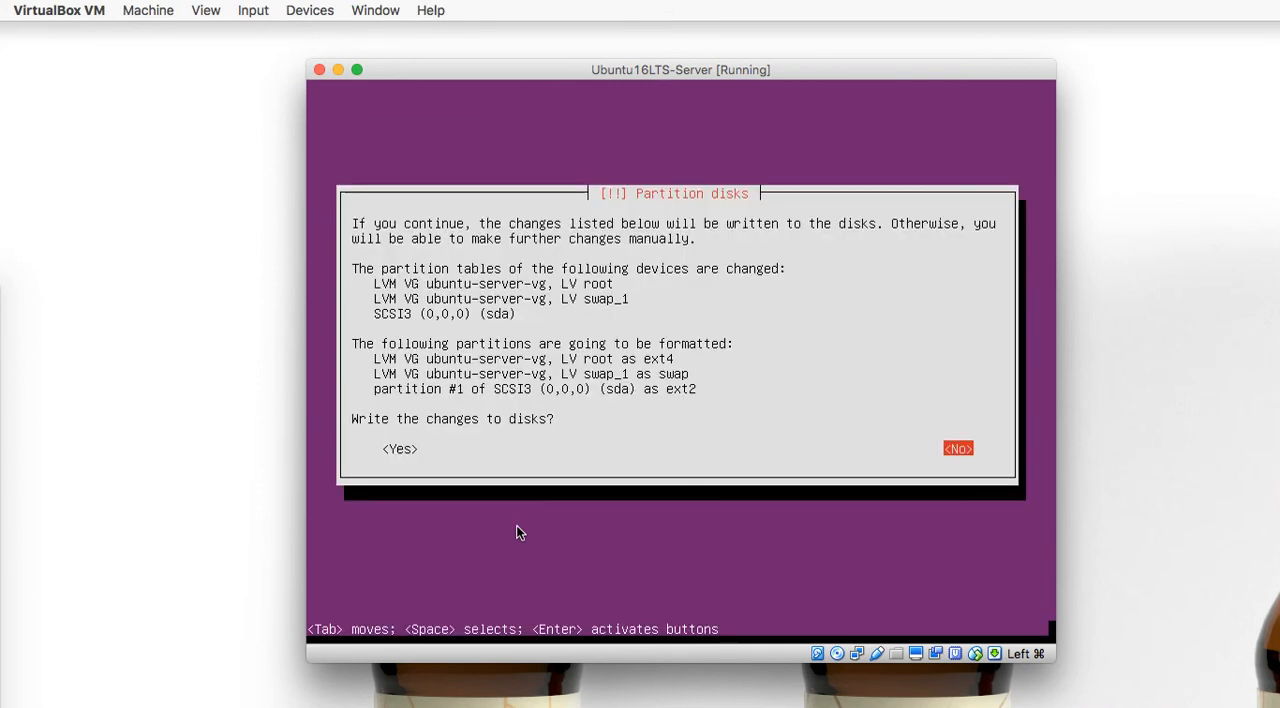
{"action": "left_click", "coordinate": [398, 448]}
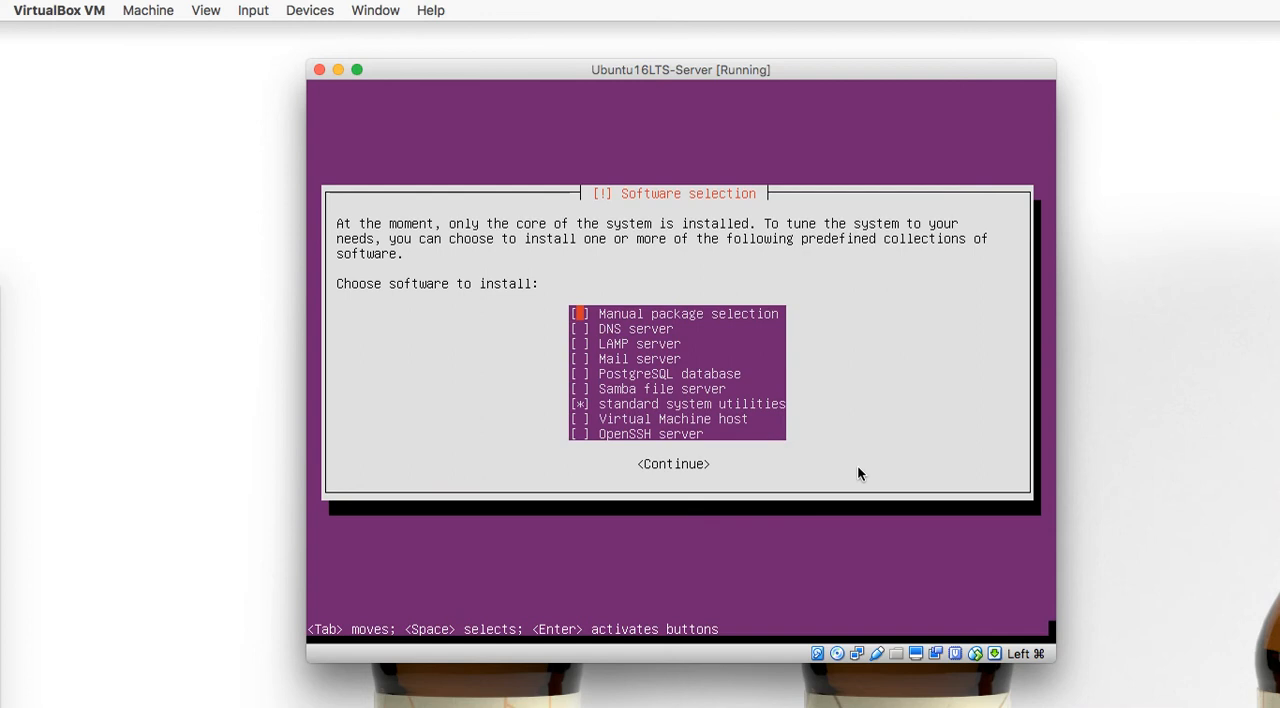
Step: Continue with only standard system utilities selected and let installation finish
{"action": "key", "text": "Tab"}
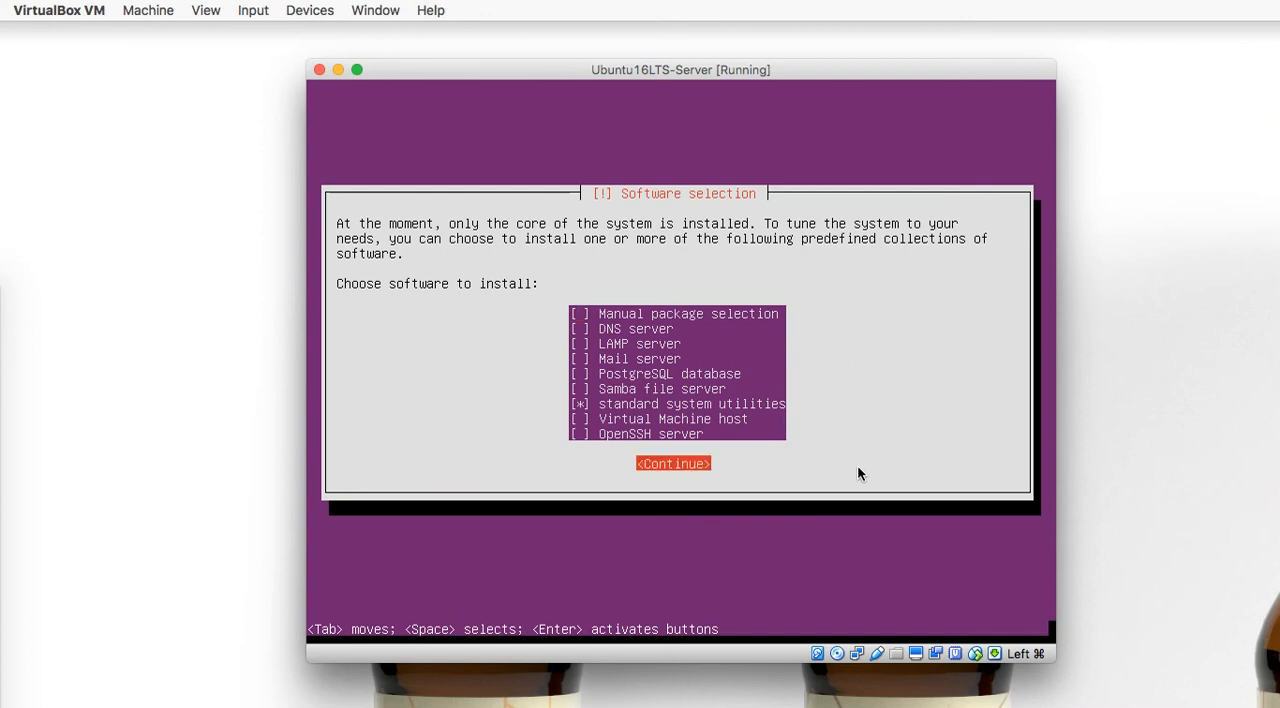
{"action": "left_click", "coordinate": [672, 463]}
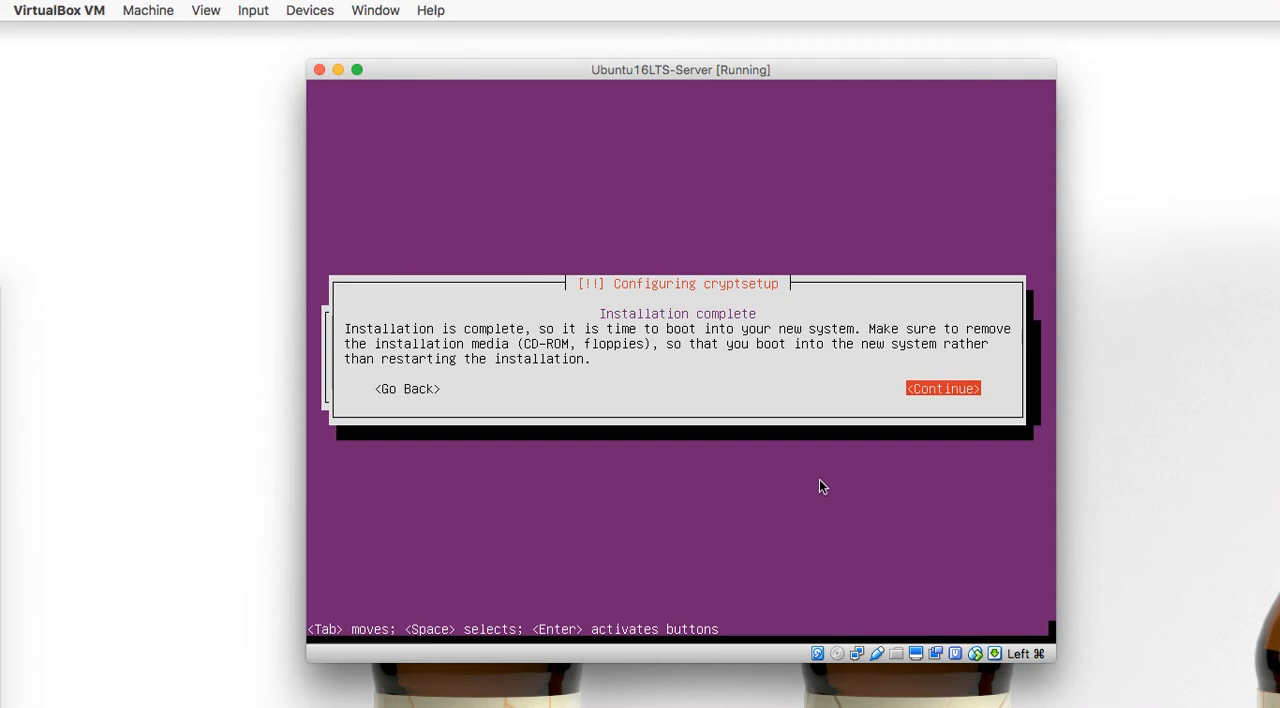
Step: Finish the installation and boot the Ubuntu GRUB entry to reach the ubuntu-server login
{"action": "left_click", "coordinate": [942, 388]}
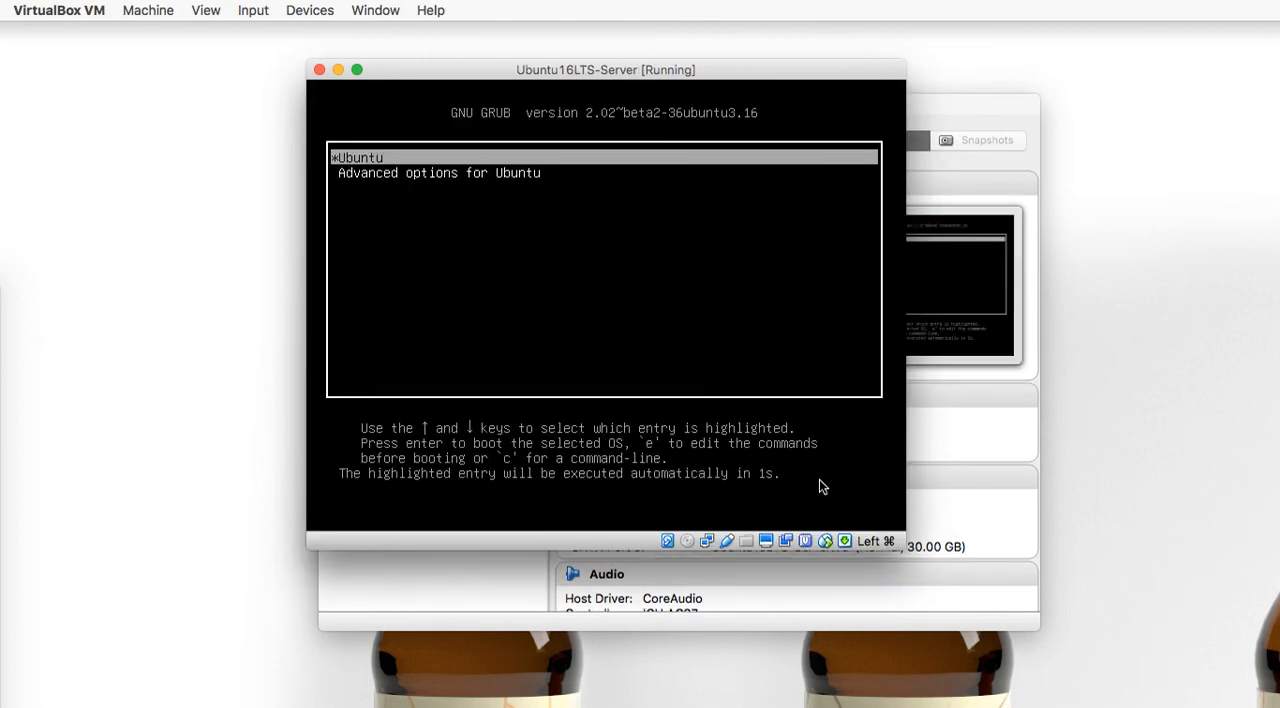
{"action": "key", "text": "Return"}
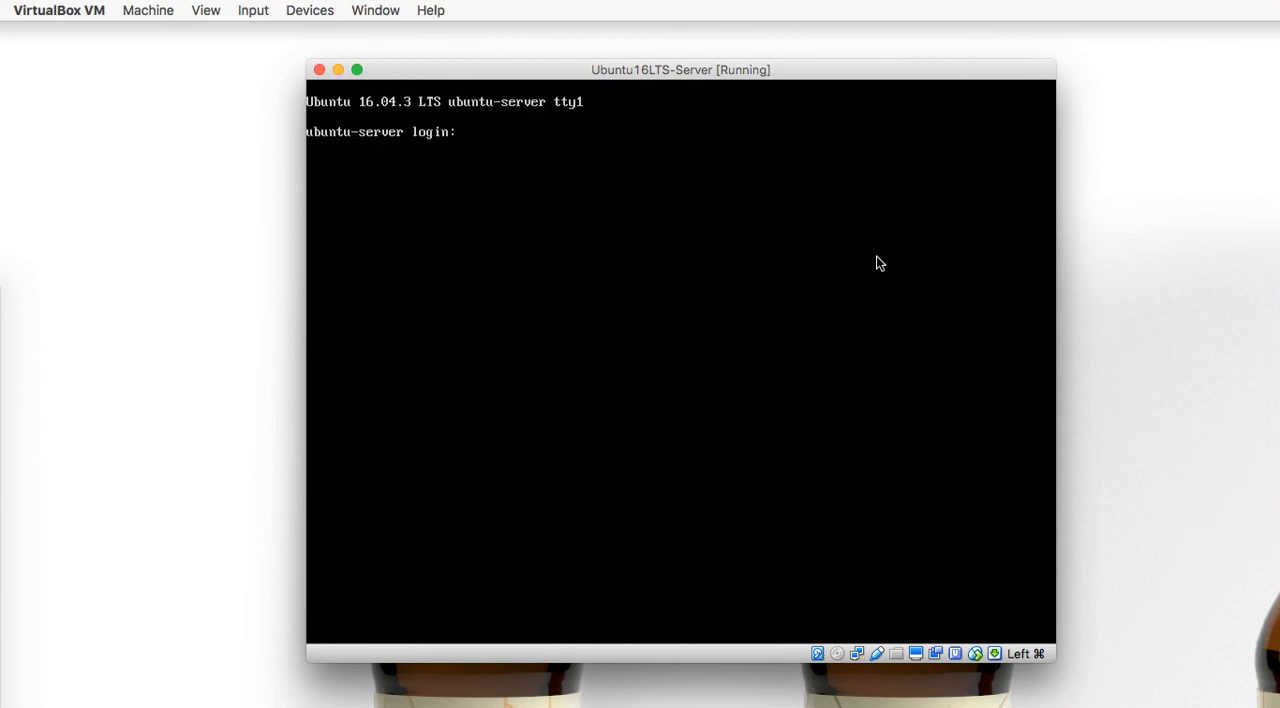
Step: Log in as lubuntu and begin typing a command at the shell prompt
{"action": "type", "text": "lub"}
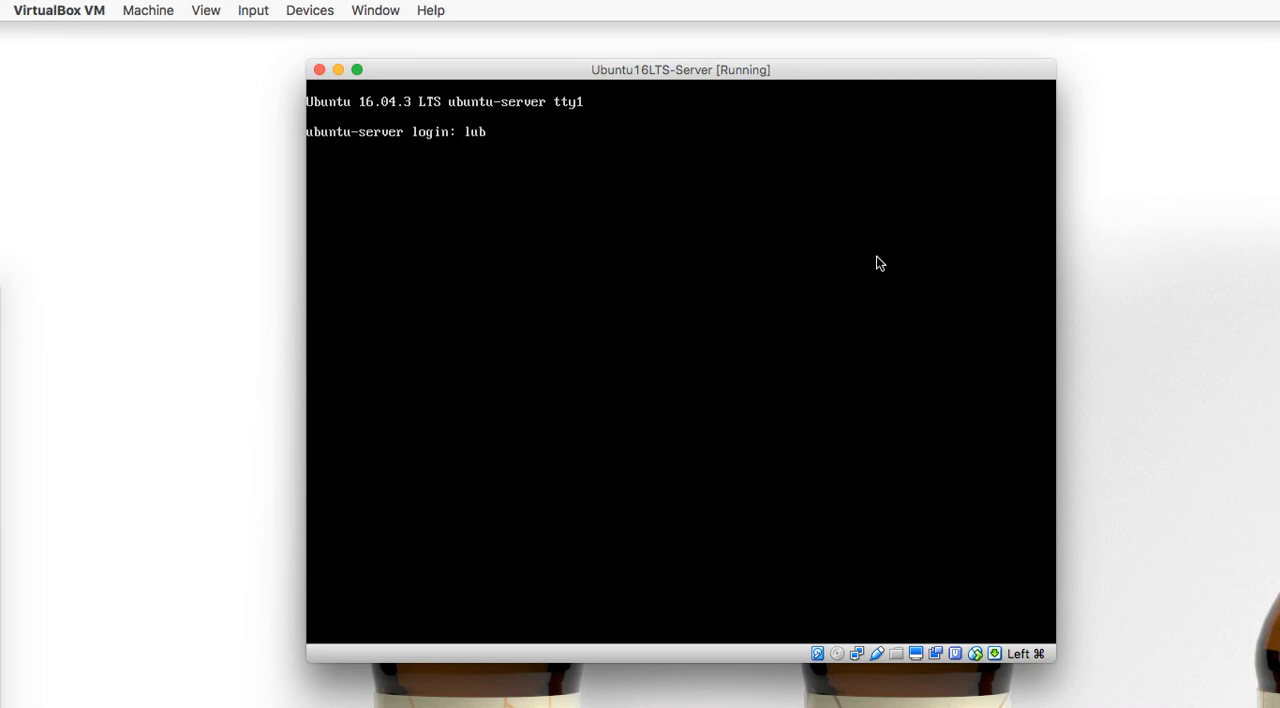
{"action": "type", "text": "untu"}
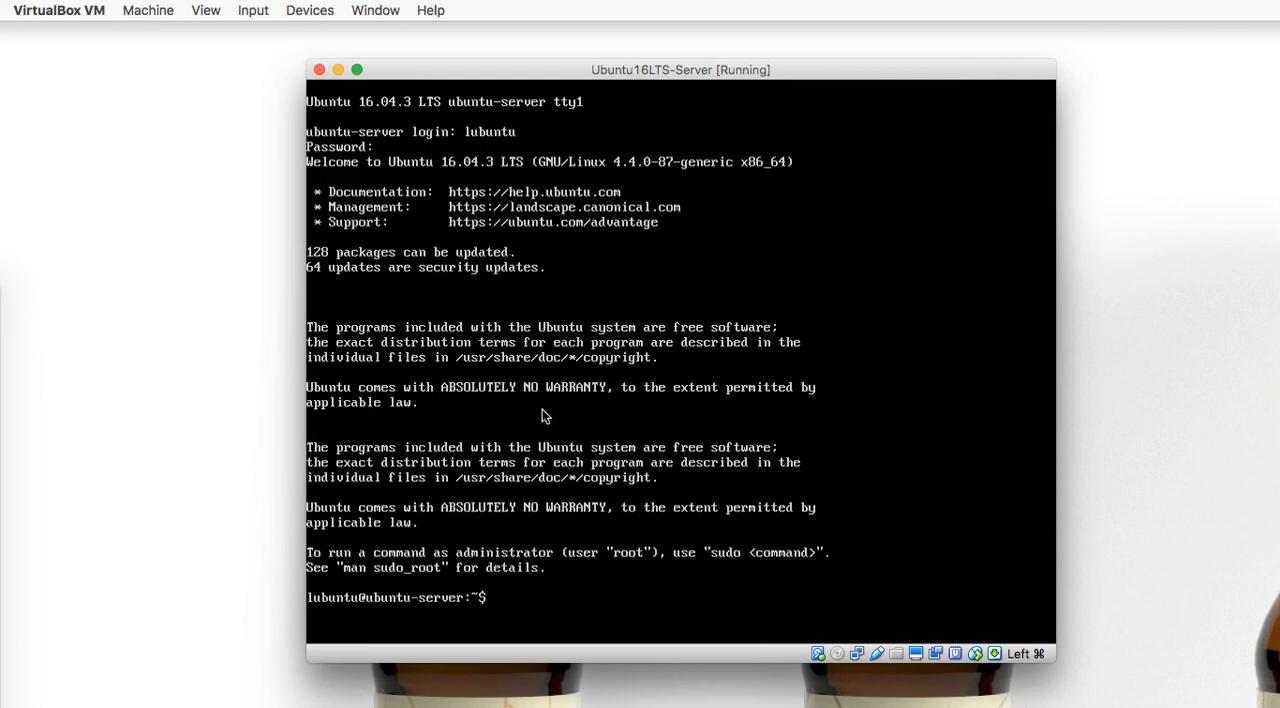
{"action": "mouse_move", "coordinate": [583, 494]}
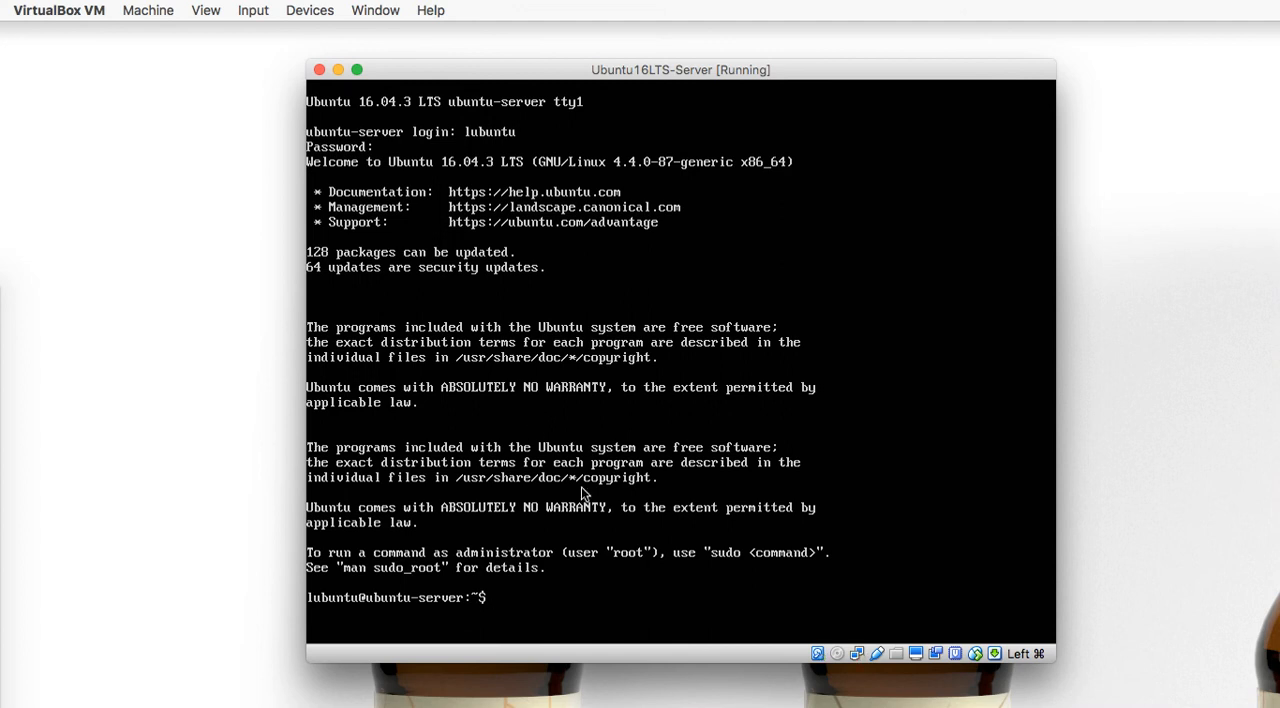
{"action": "type", "text": "ex"}
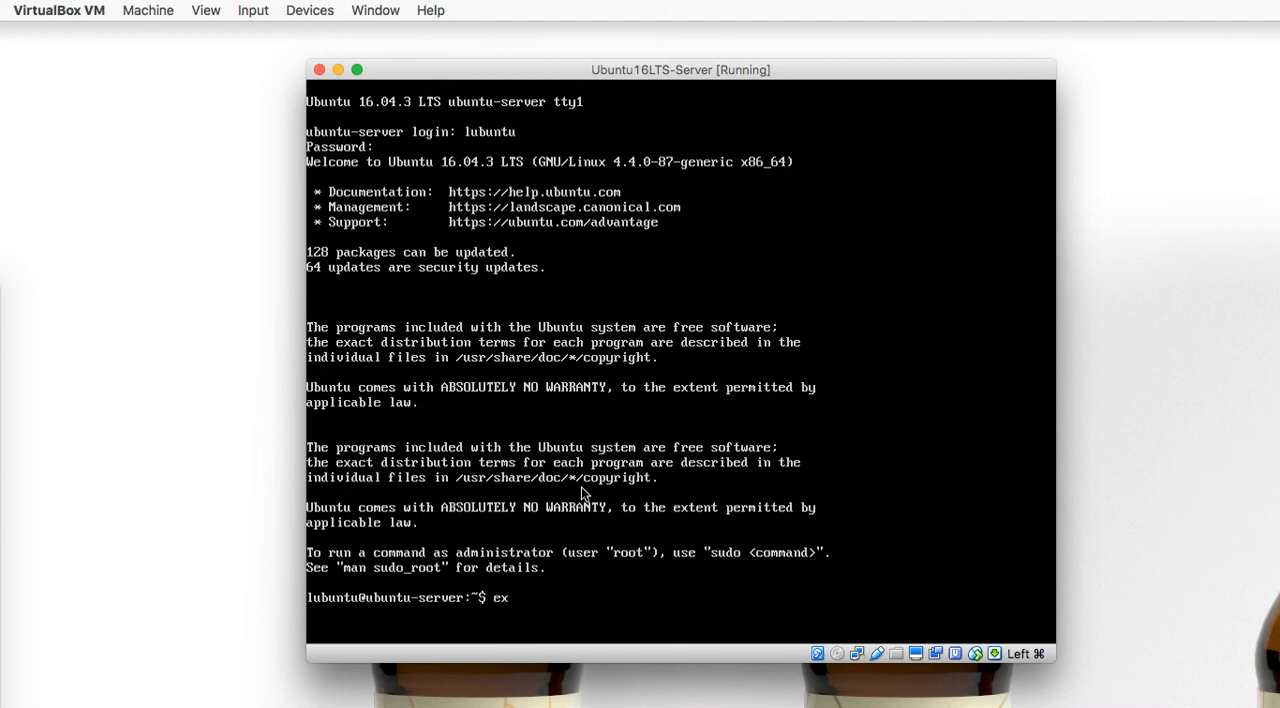